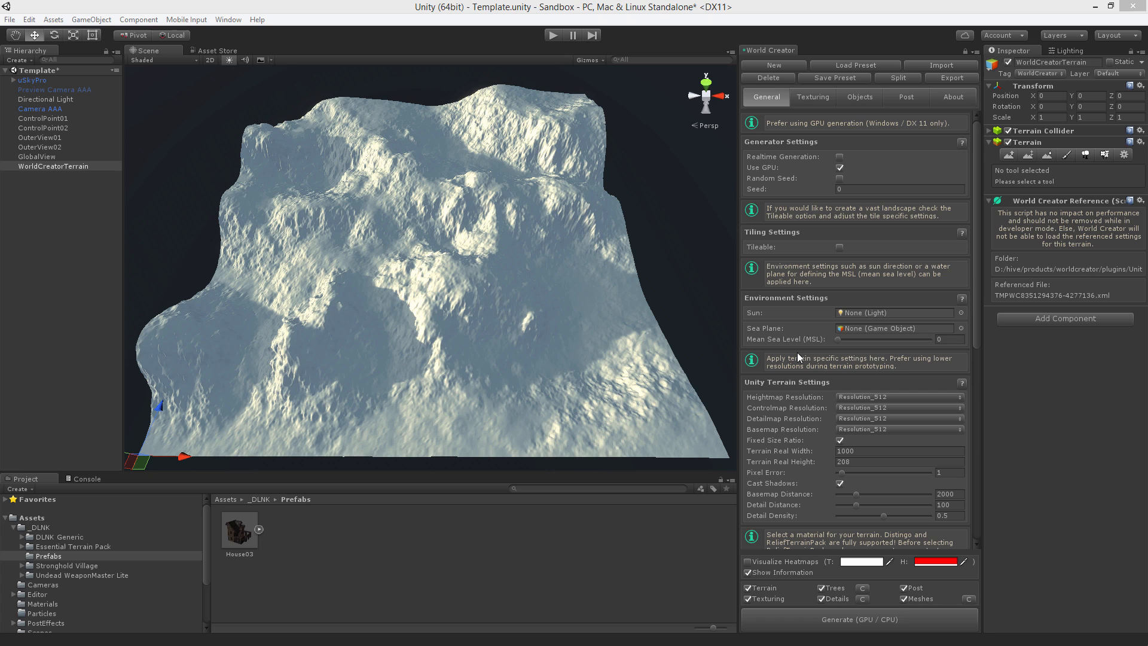
mouse_move(793, 361)
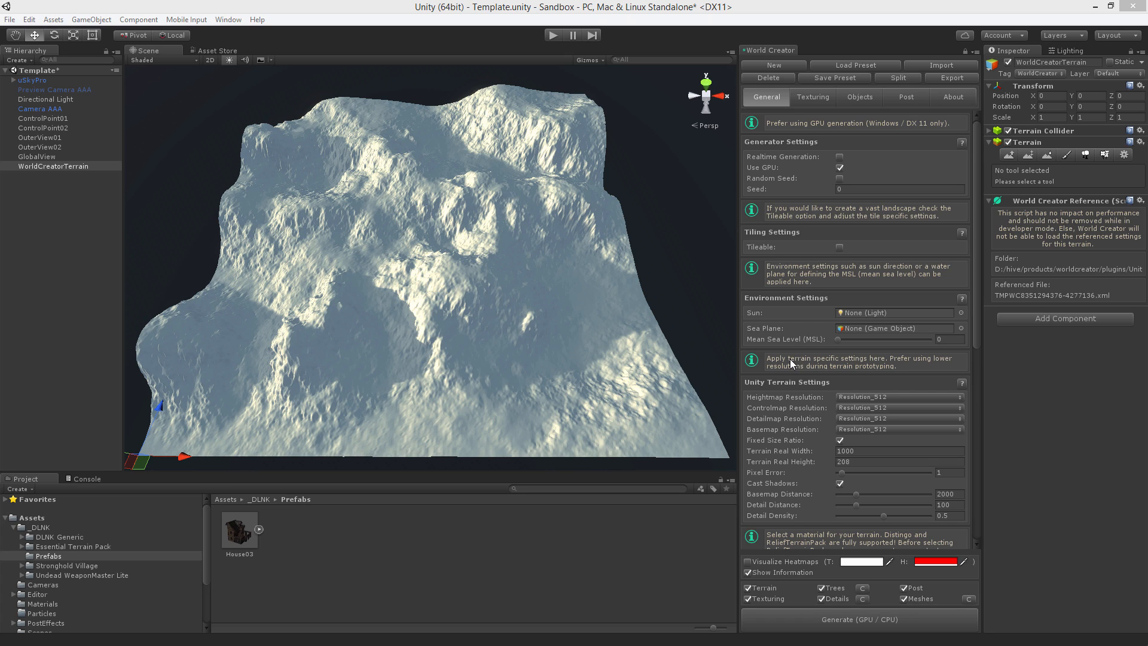
mouse_move(897, 111)
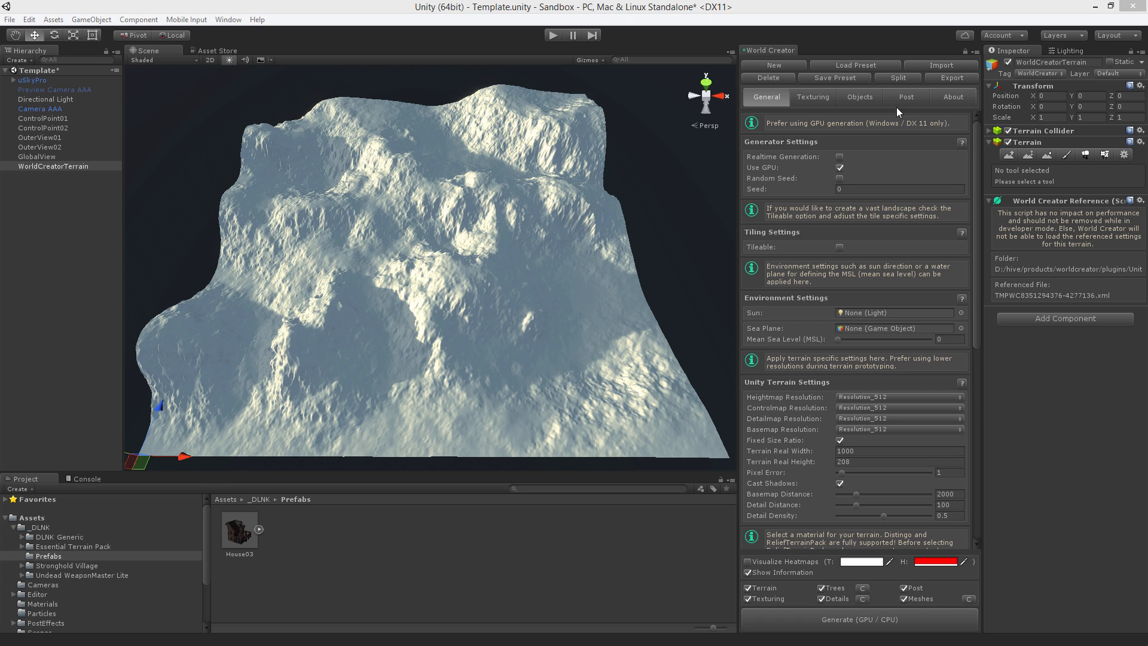
Step: Switch World Creator to its Post section with the Objects post-operations
click(906, 97)
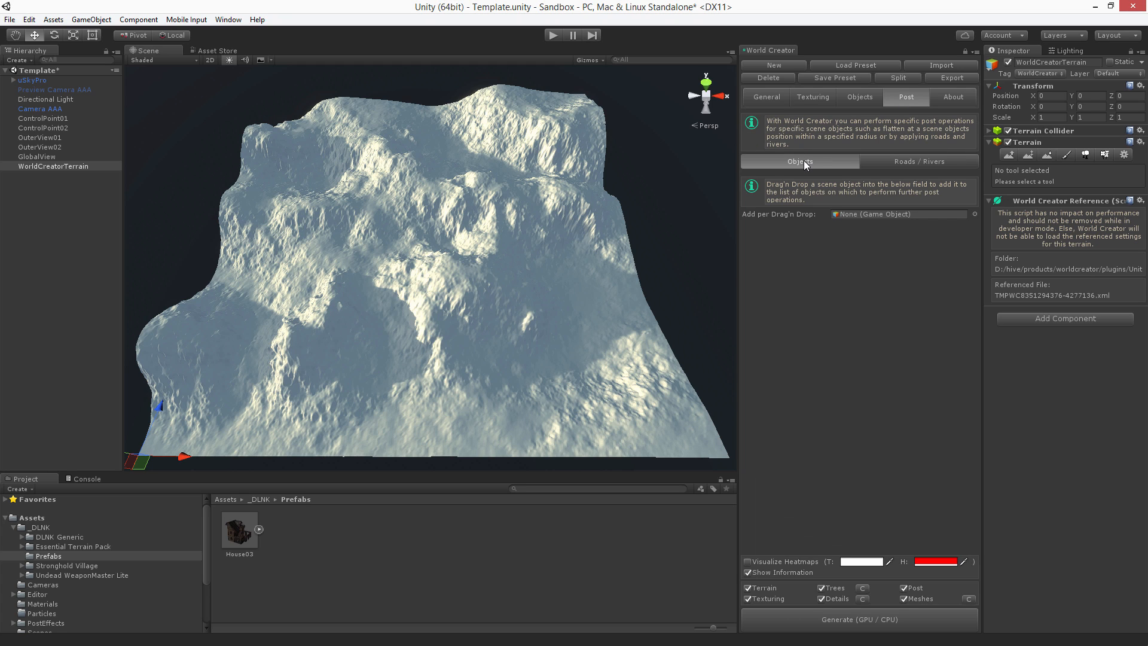
mouse_move(366, 525)
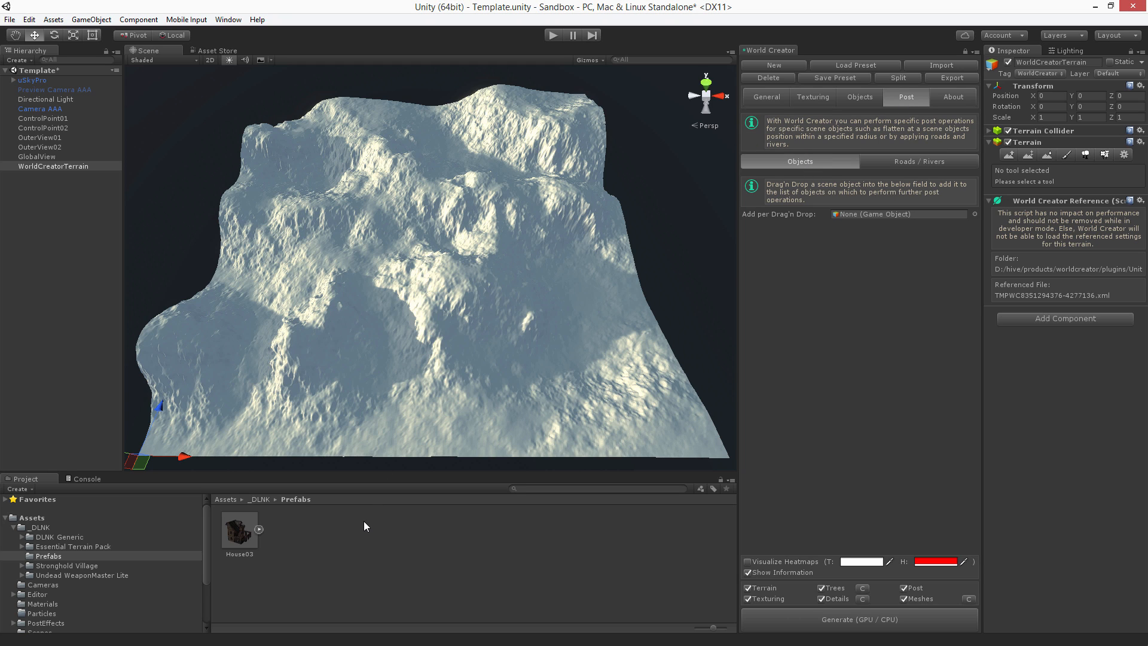
mouse_move(238, 541)
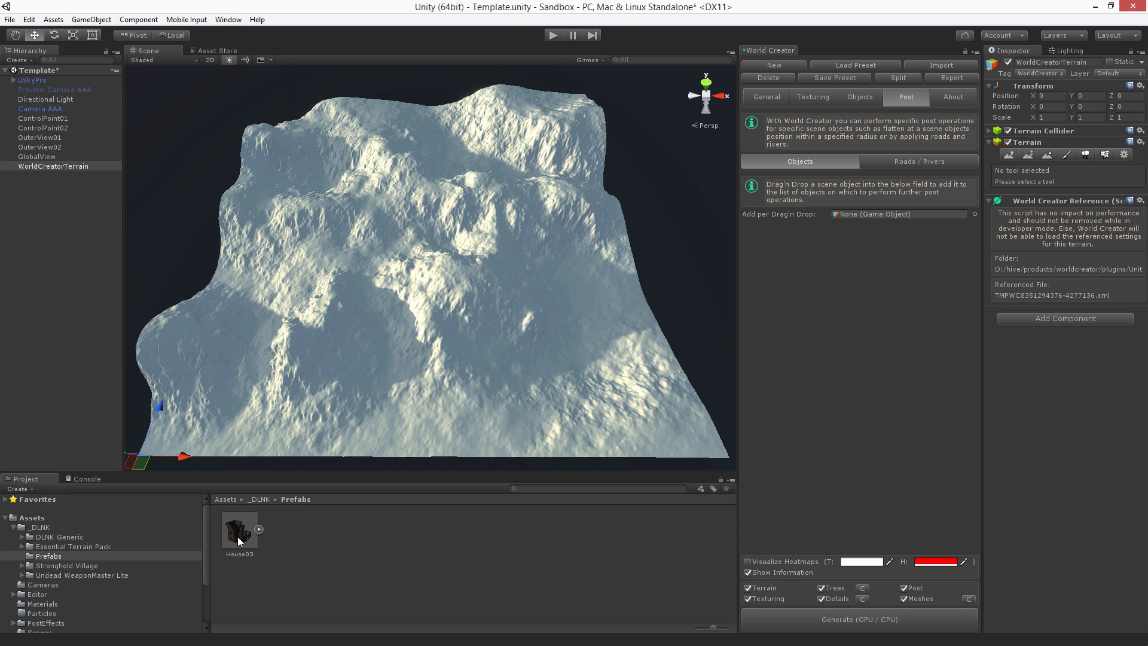
mouse_move(447, 261)
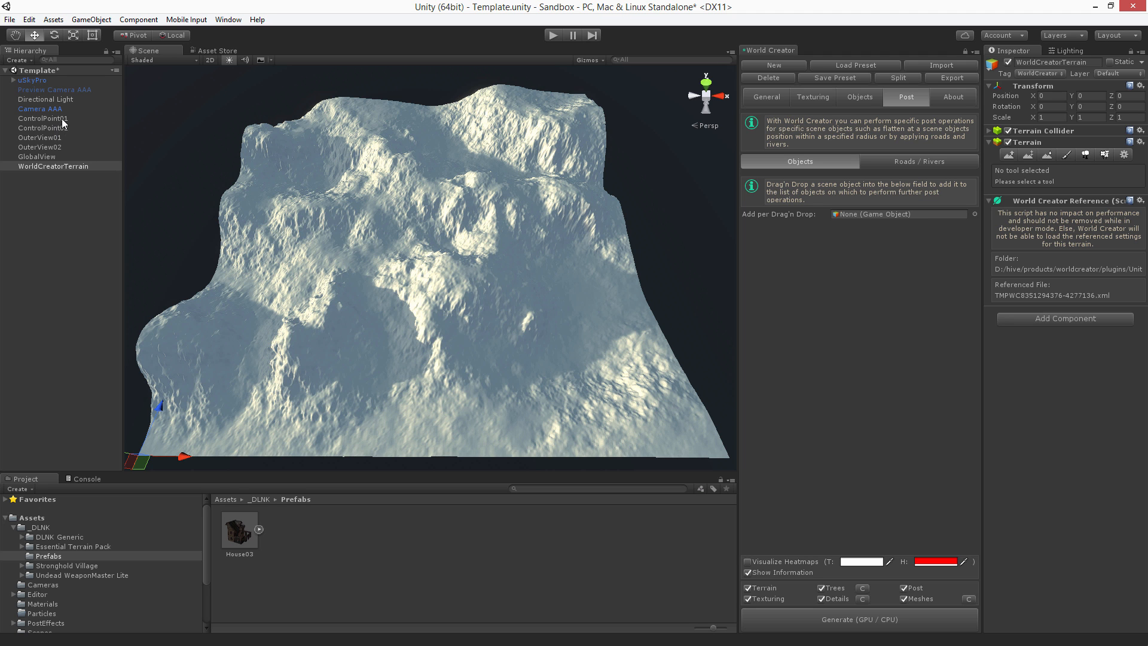
Step: Frame ControlPoint01 and drop a House03 prefab onto the terrain beside it
click(42, 118)
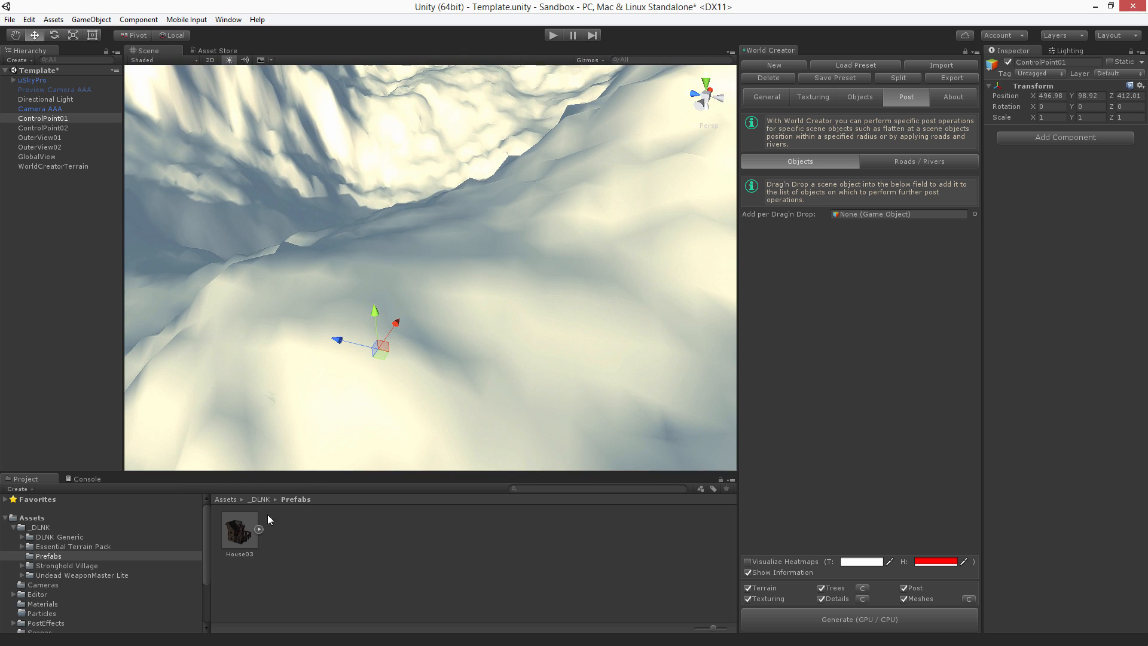
drag(238, 528, 450, 230)
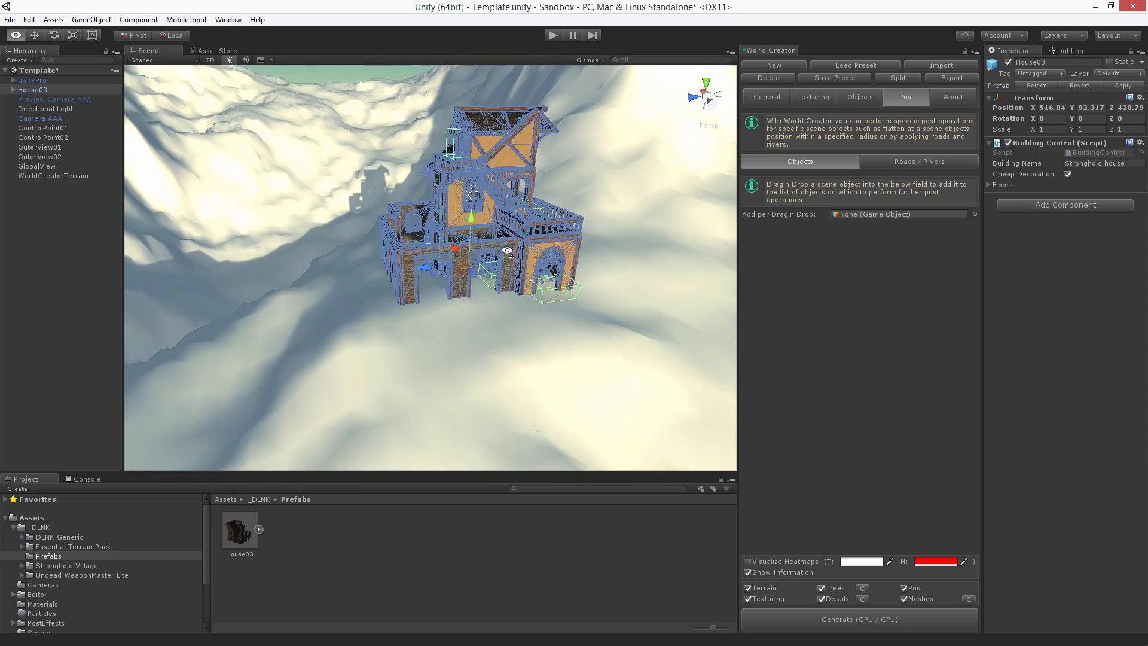
Step: Add House03 as a Flatten object with radius 38, strength 0.22 and Align to Terrain Height on
drag(454, 219, 440, 183)
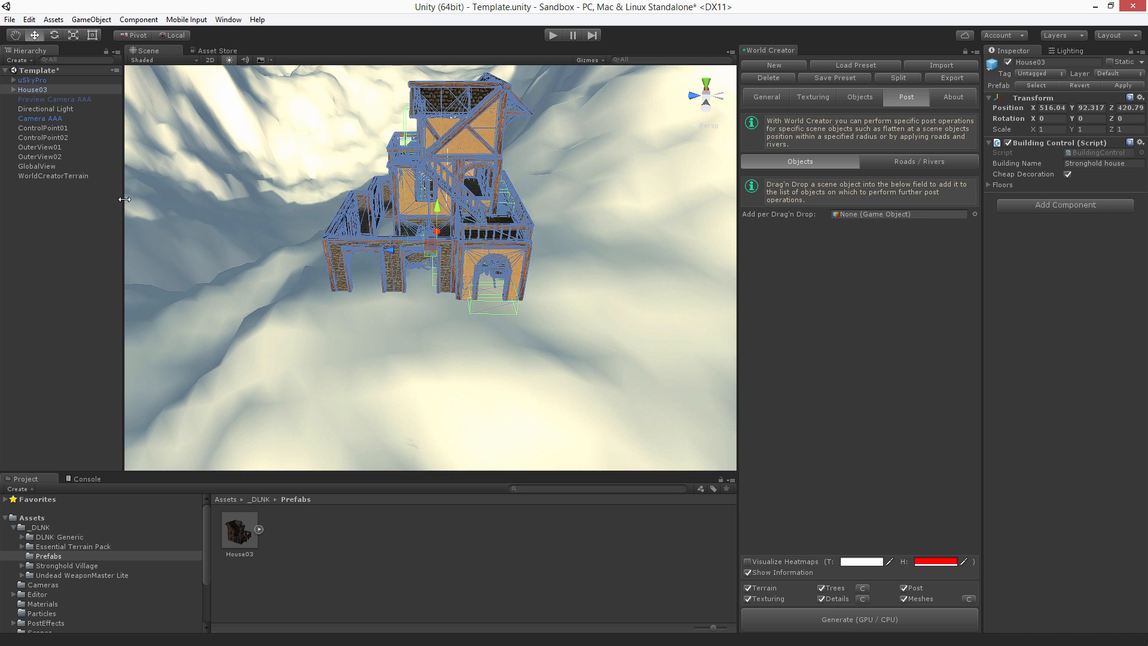
click(33, 89)
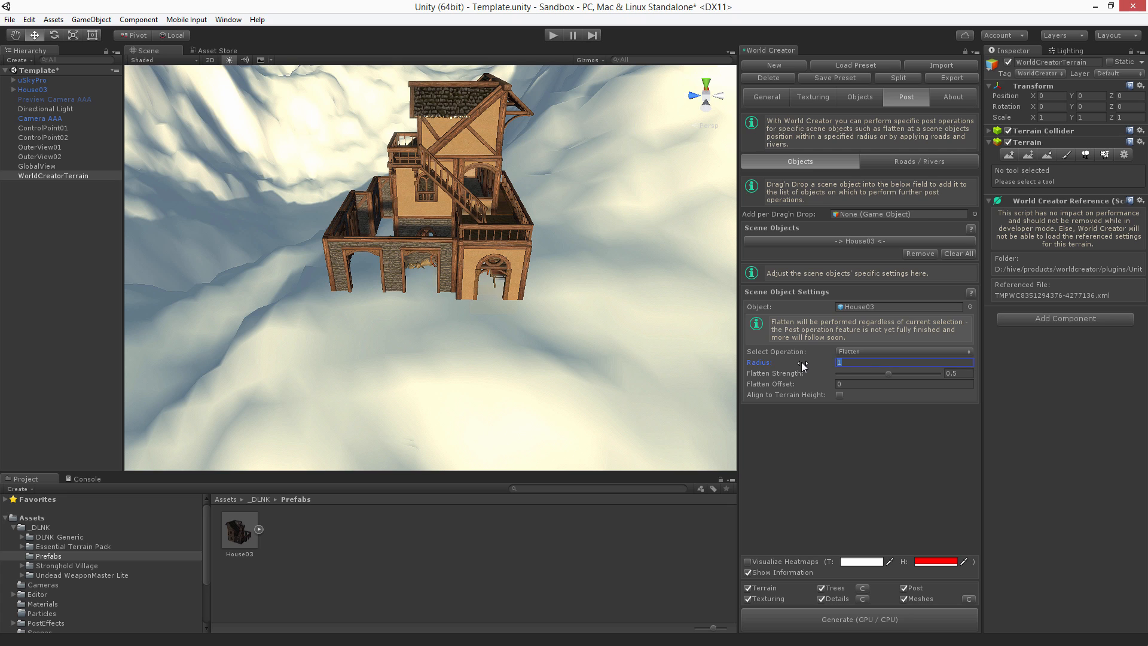
text(38)
click(957, 373)
text(0.22)
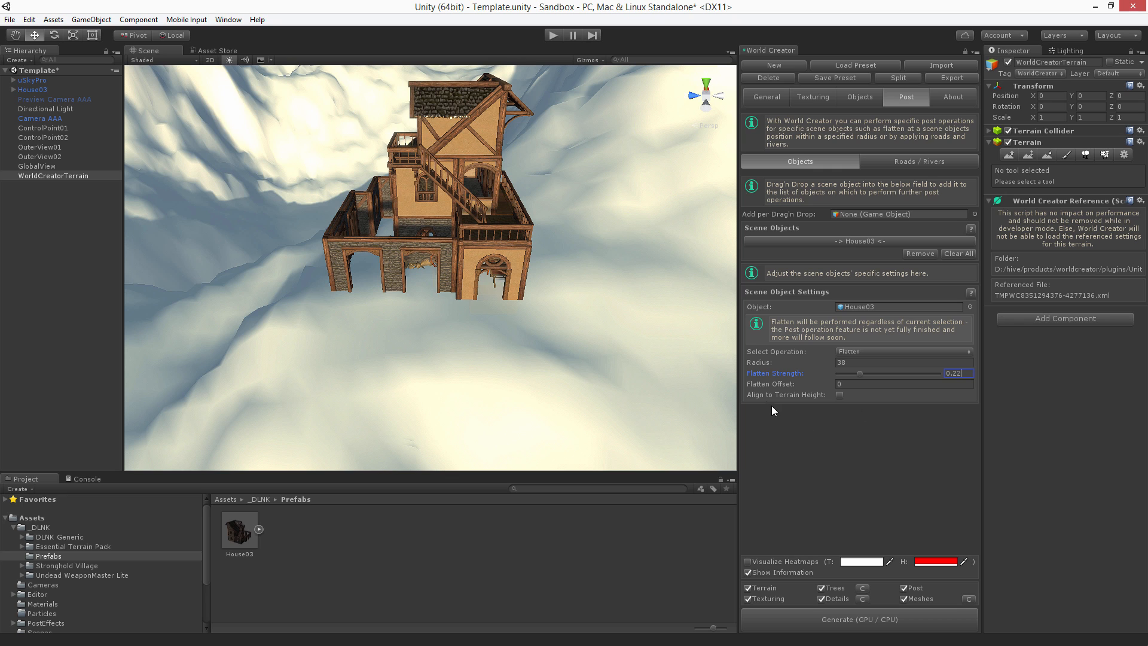
click(839, 394)
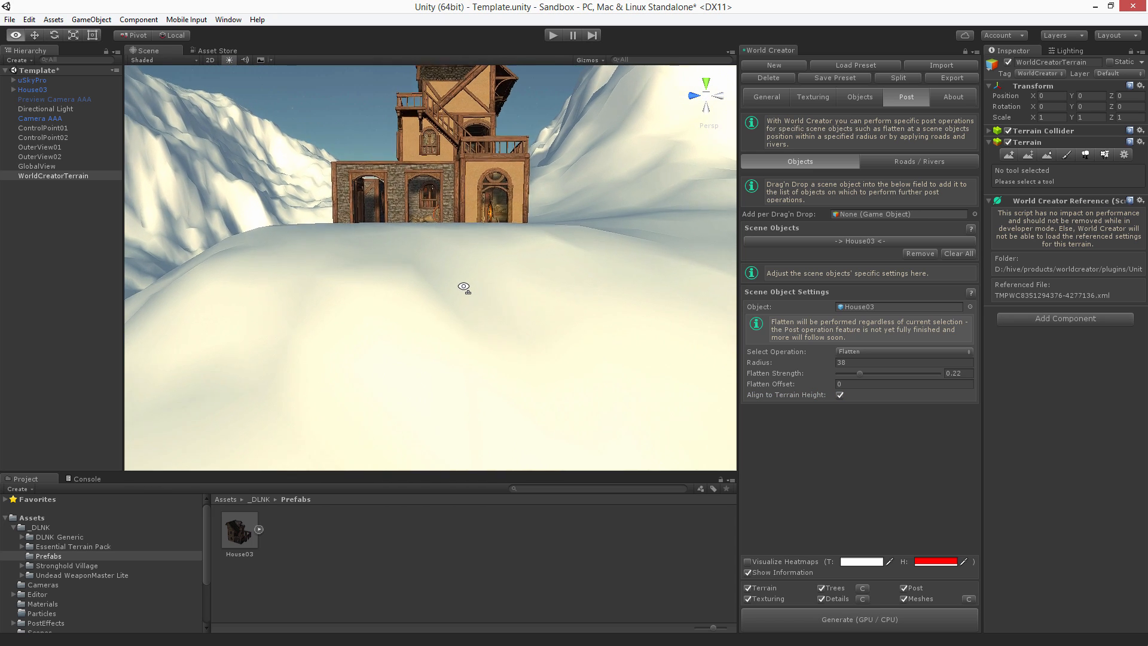
drag(463, 286, 559, 286)
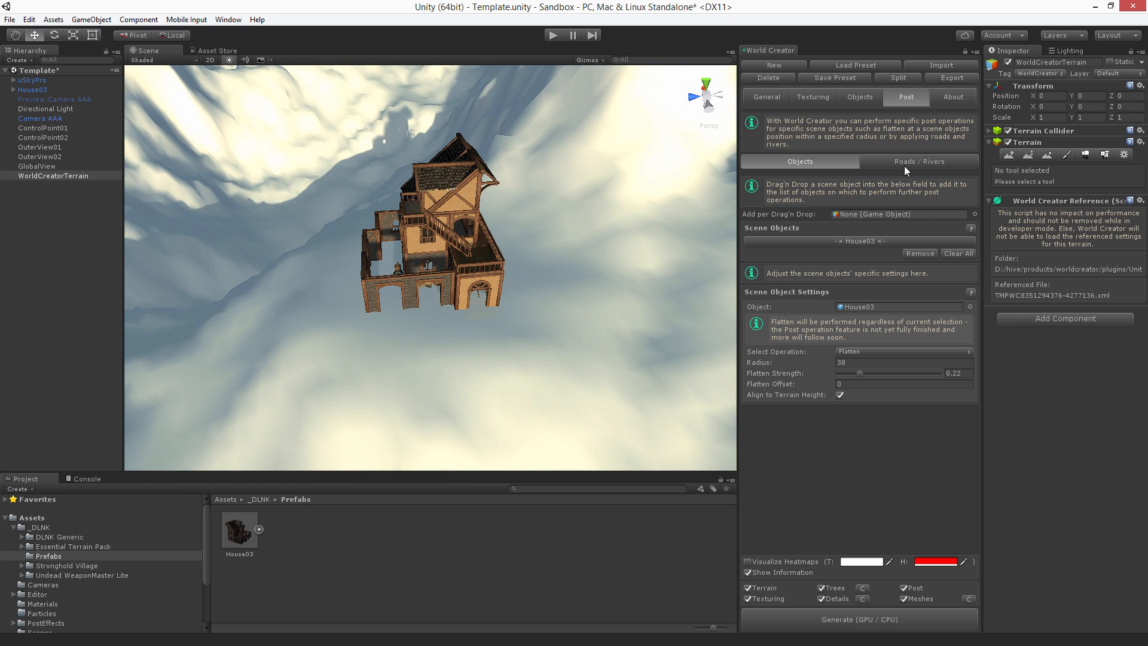
click(763, 97)
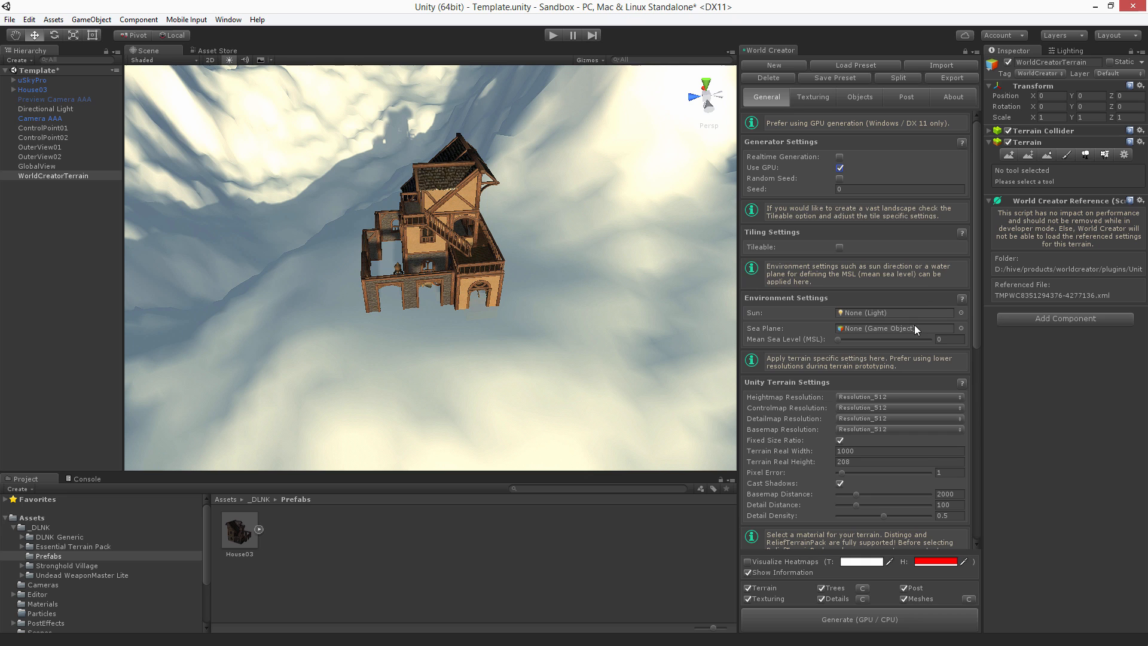
click(899, 396)
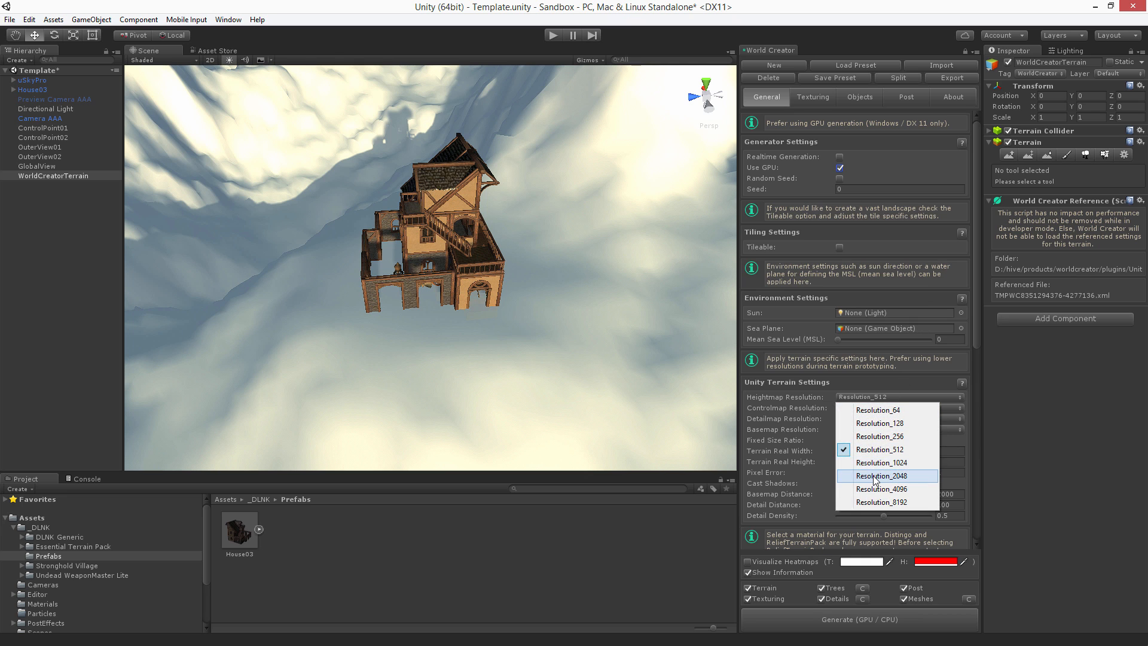
click(906, 97)
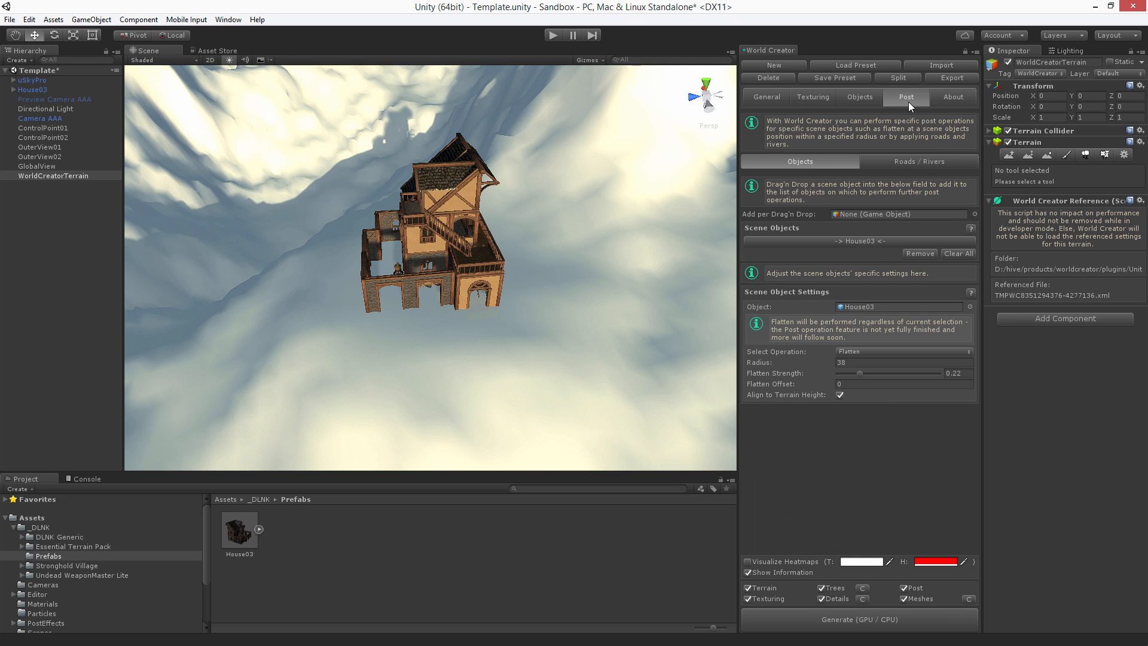
click(858, 618)
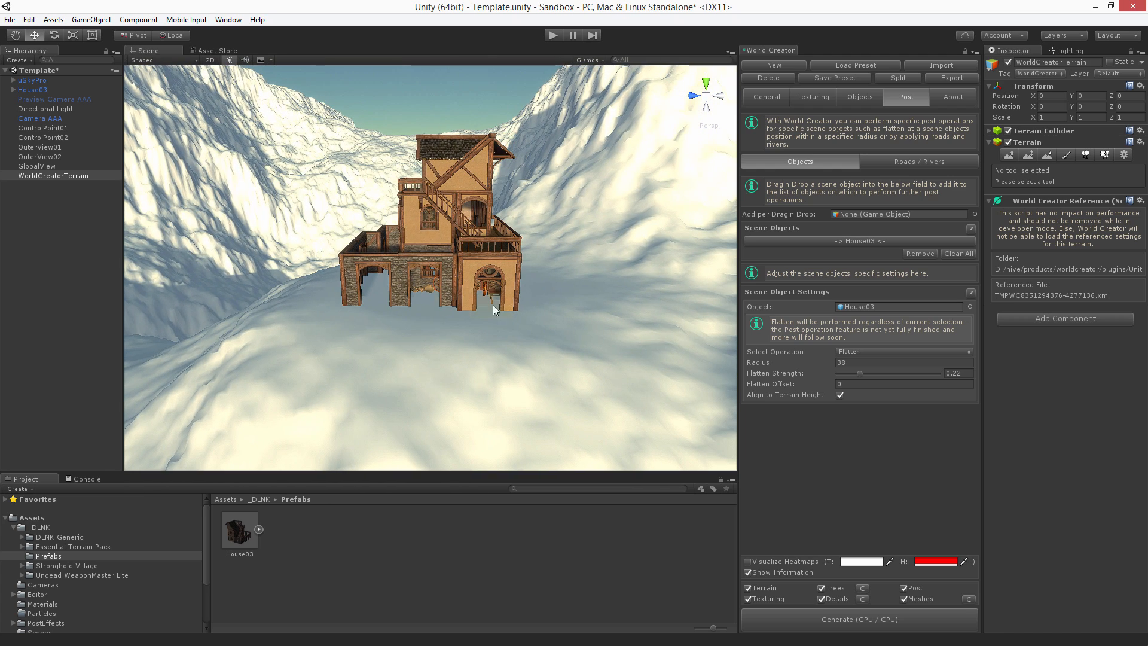
mouse_move(776, 358)
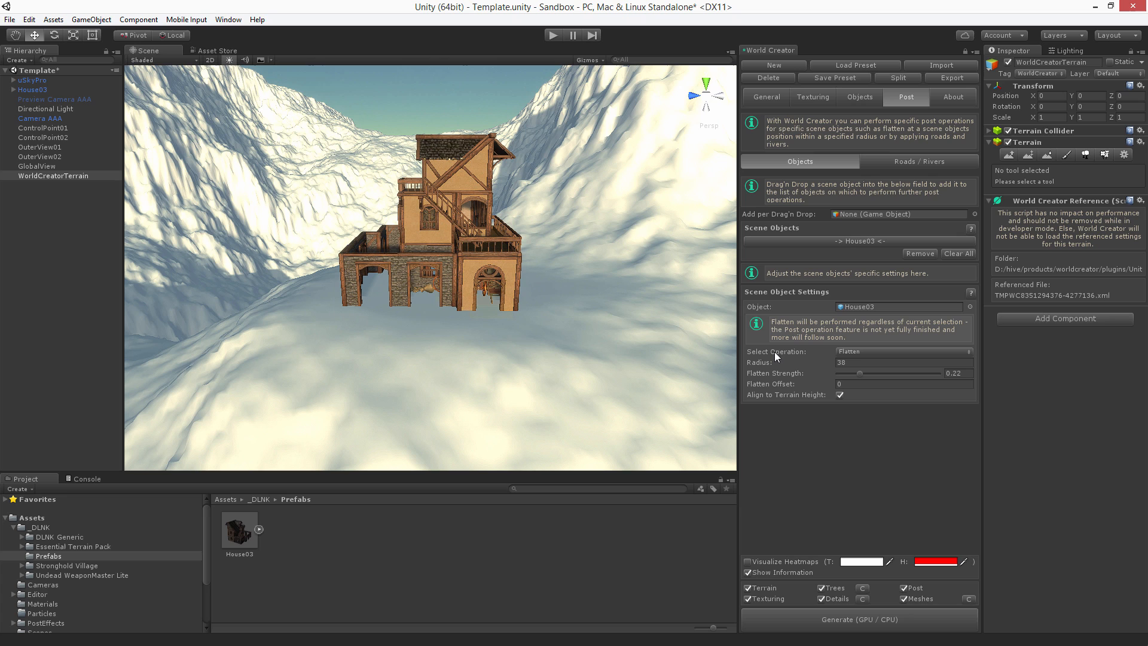
mouse_move(866, 358)
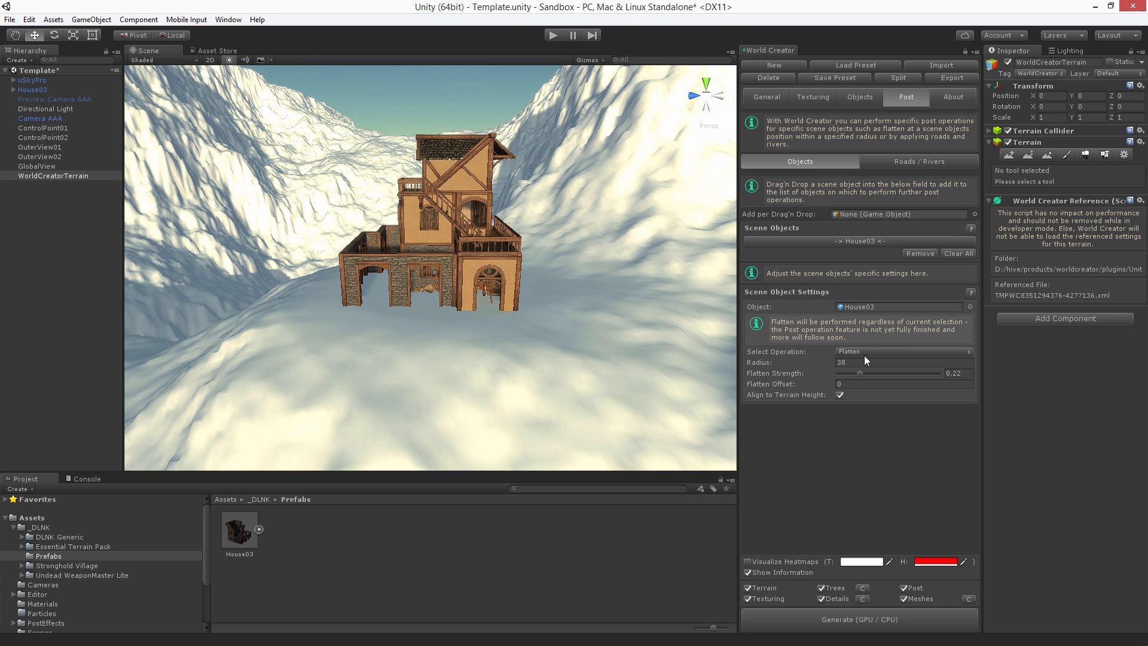
click(903, 351)
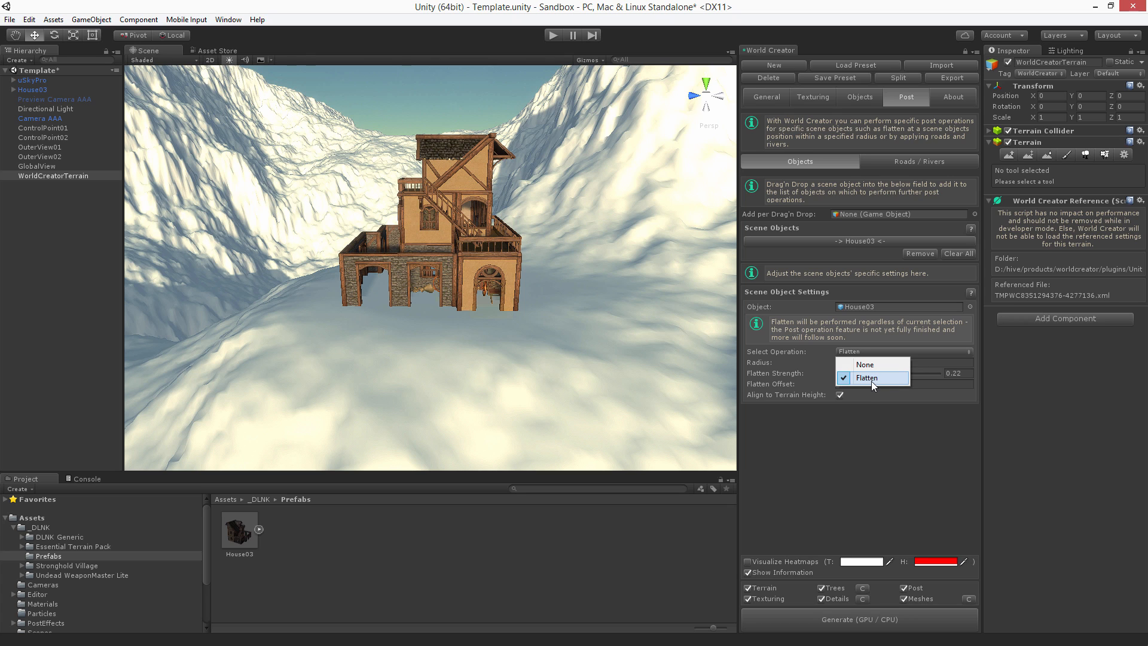
click(867, 377)
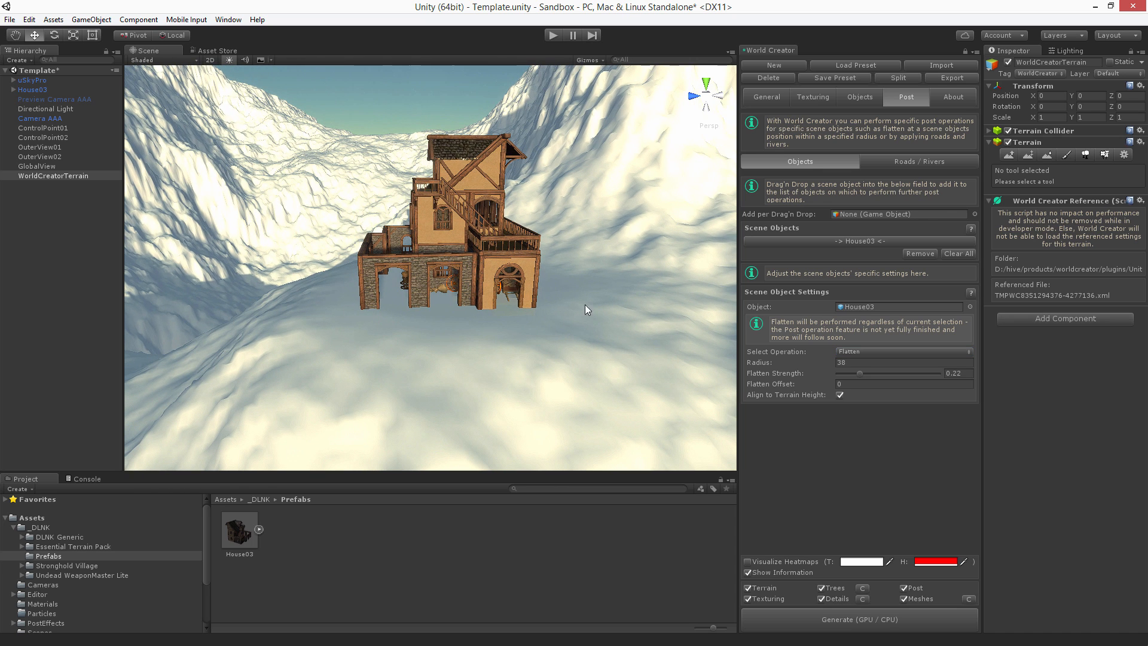
mouse_move(454, 227)
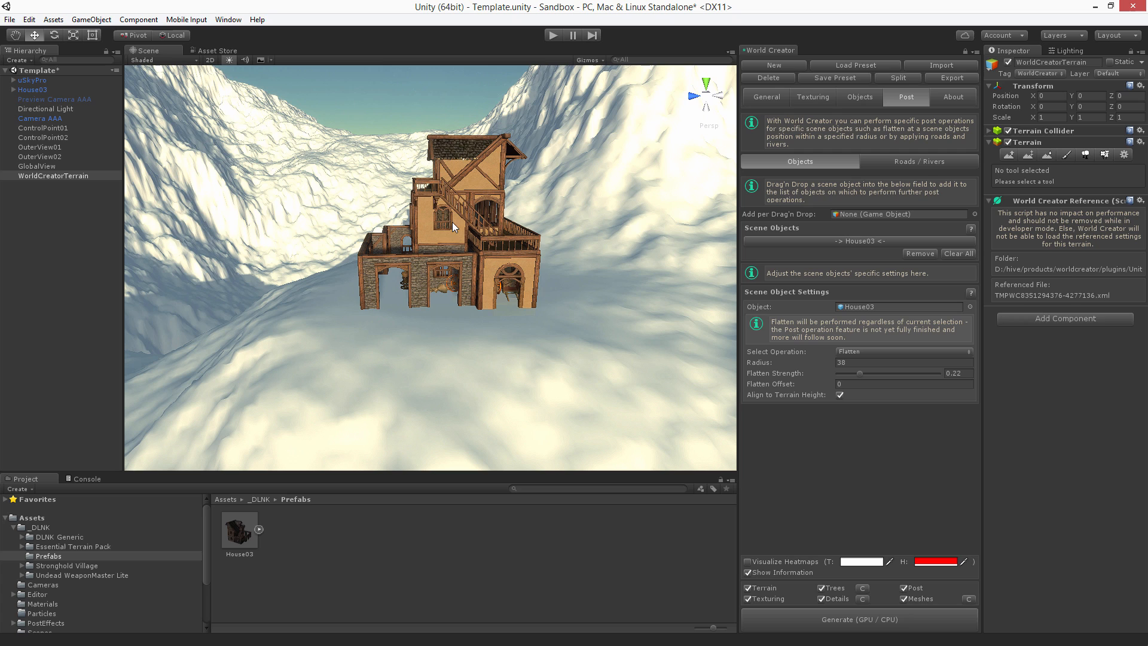
mouse_move(766, 362)
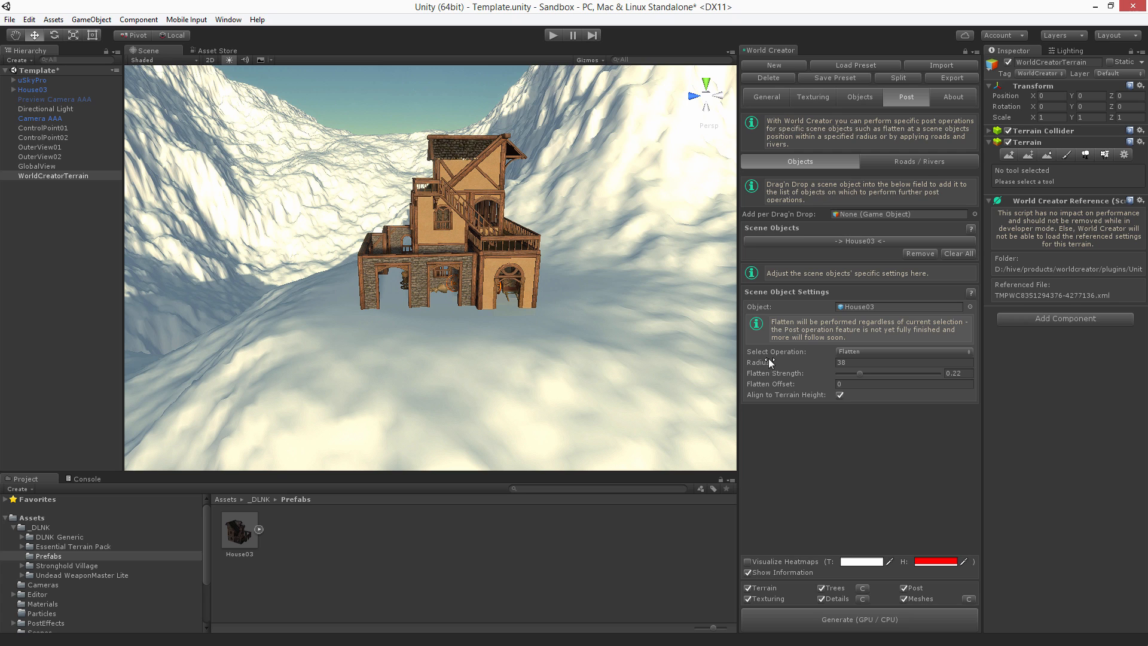
Step: Raise House03's flatten radius to 63.65 and regenerate the terrain
drag(761, 362, 923, 370)
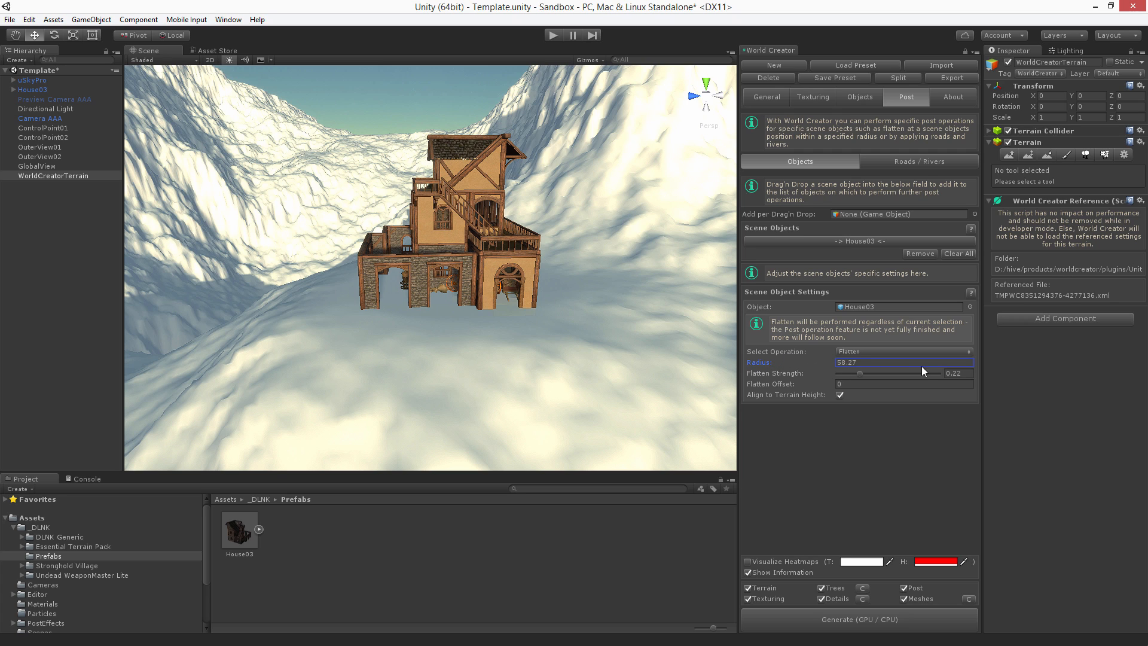
click(859, 618)
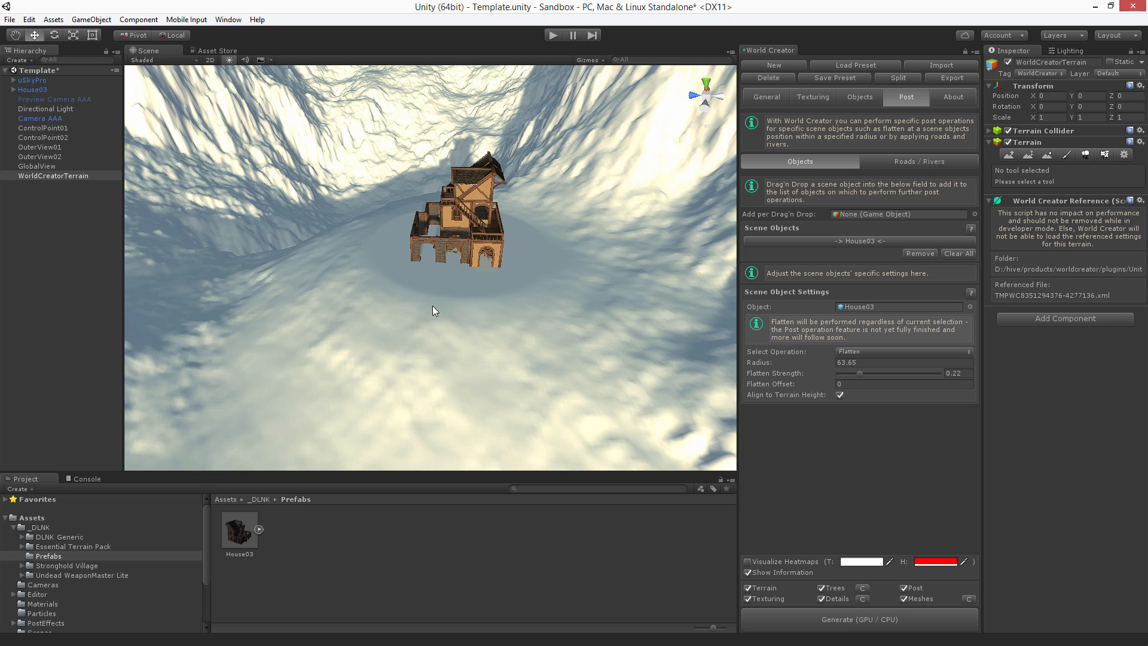
mouse_move(439, 299)
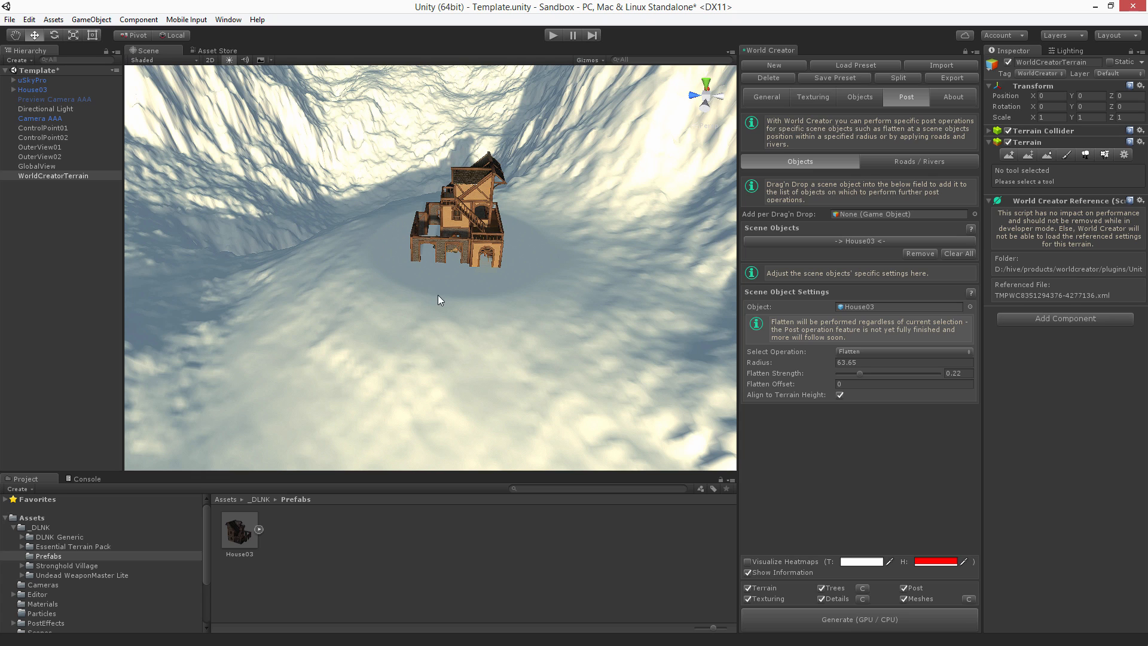
mouse_move(373, 266)
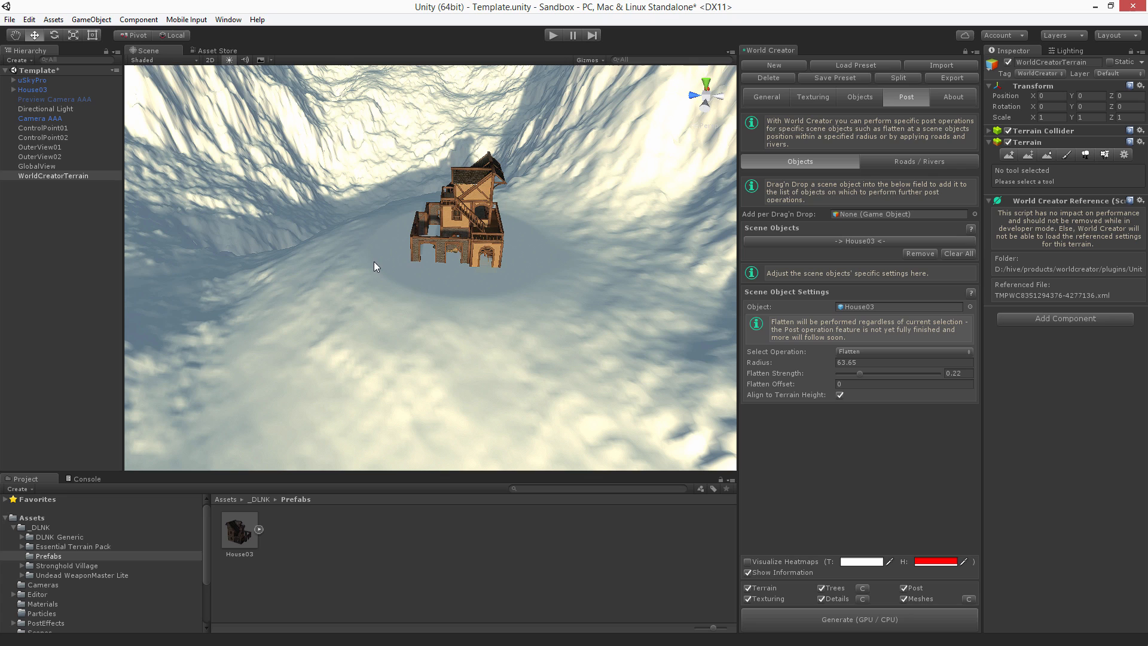
mouse_move(475, 267)
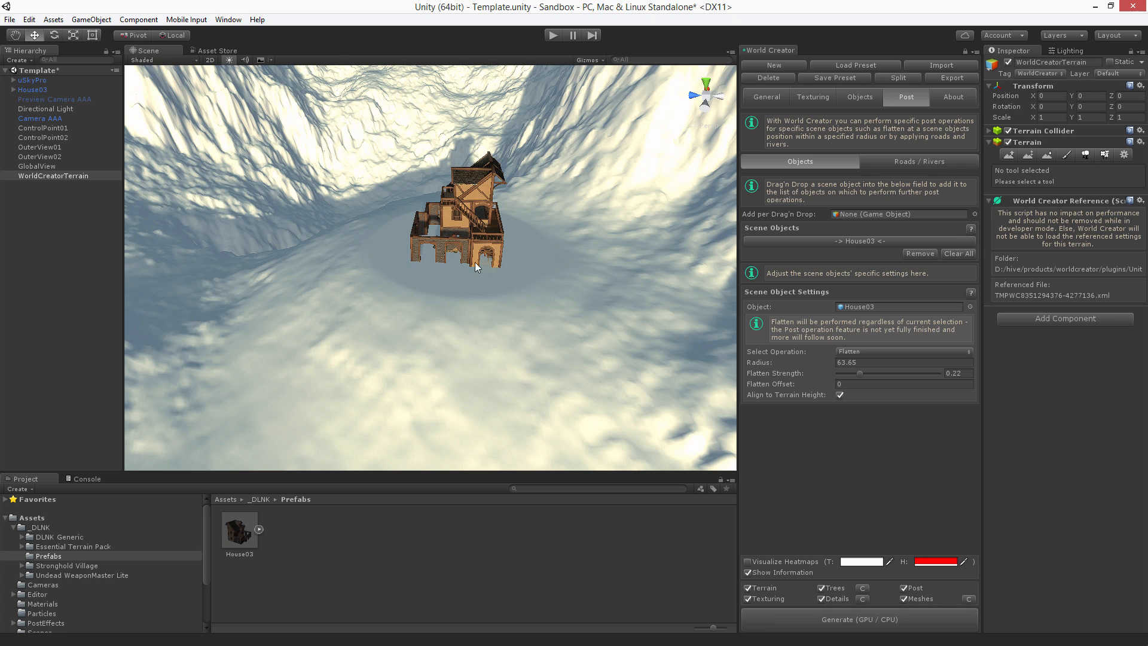
Step: Try House03's flatten strength at zero and regenerate the terrain
click(861, 373)
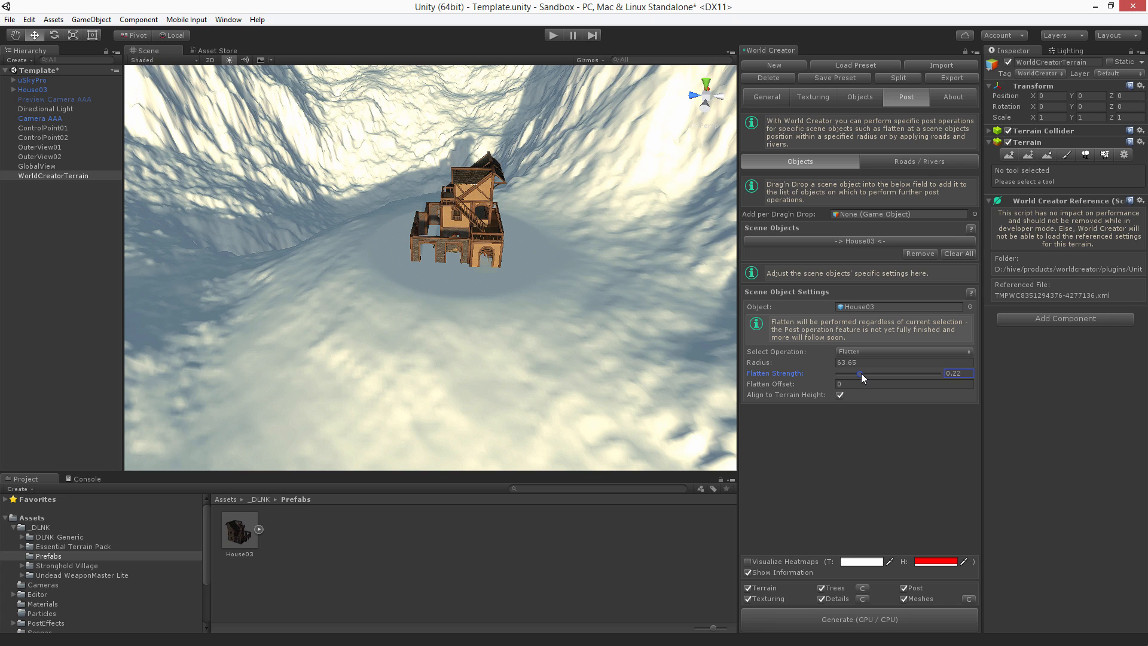
drag(860, 375, 838, 374)
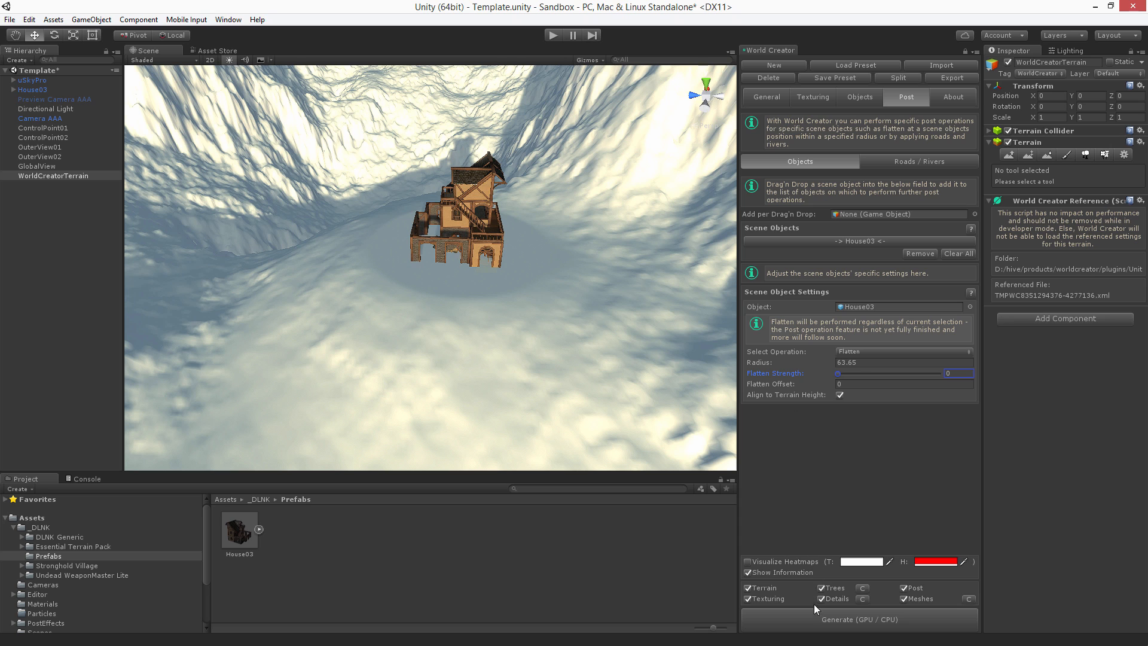
click(858, 618)
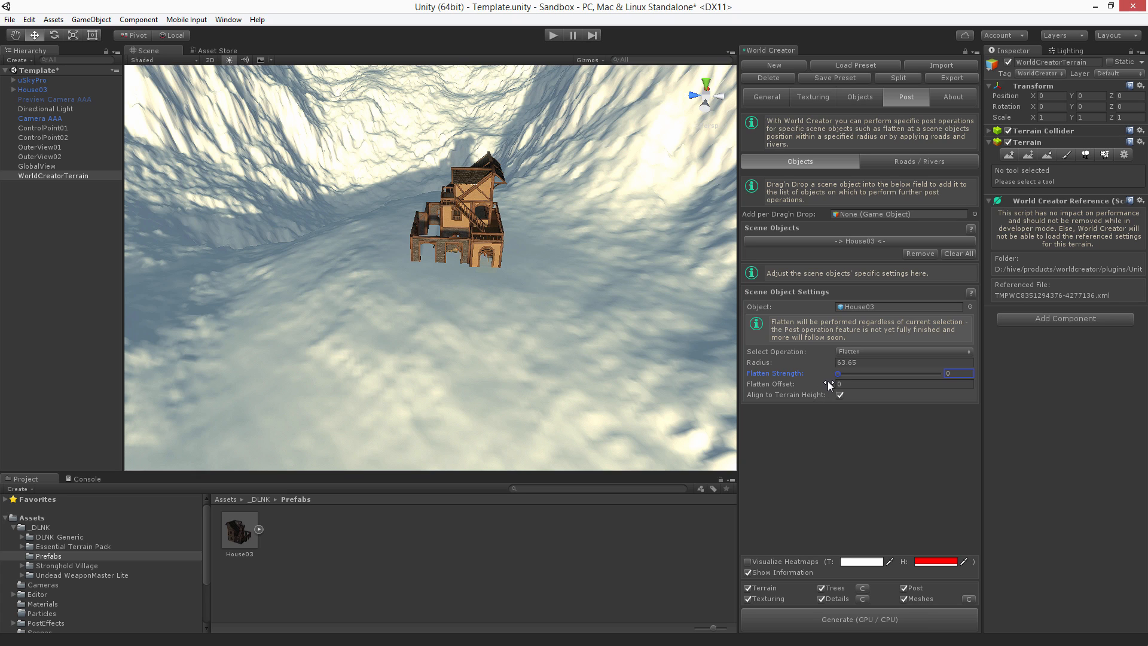
Step: Try full flatten strength, regenerate, then return to radius 38 and strength 0.22
drag(837, 373, 939, 373)
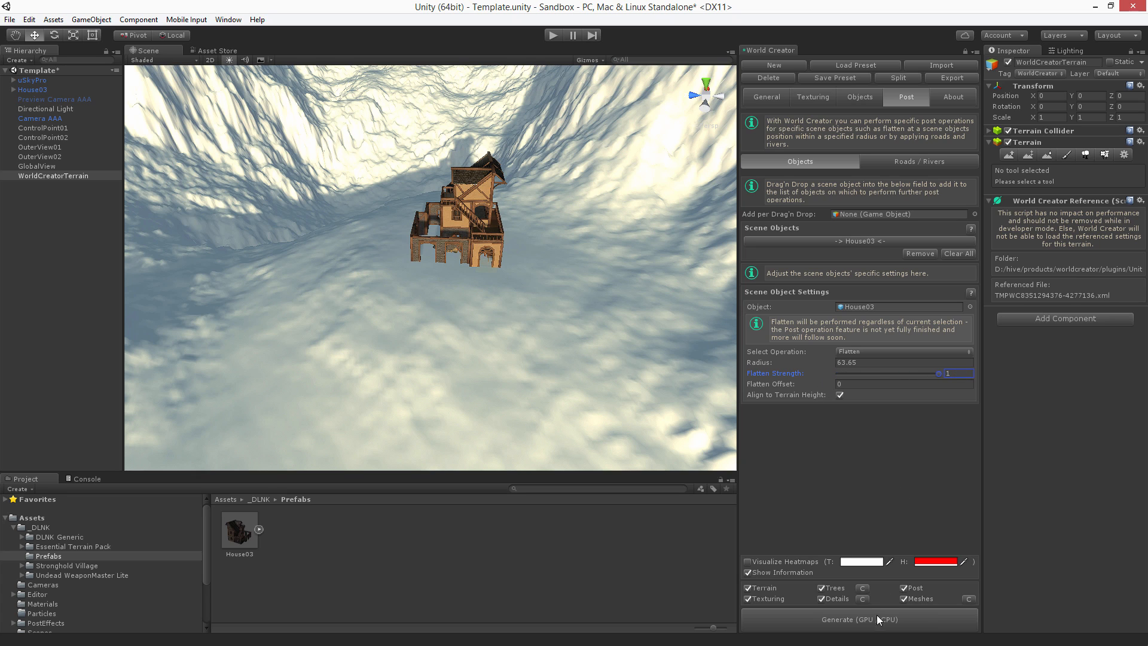
click(857, 619)
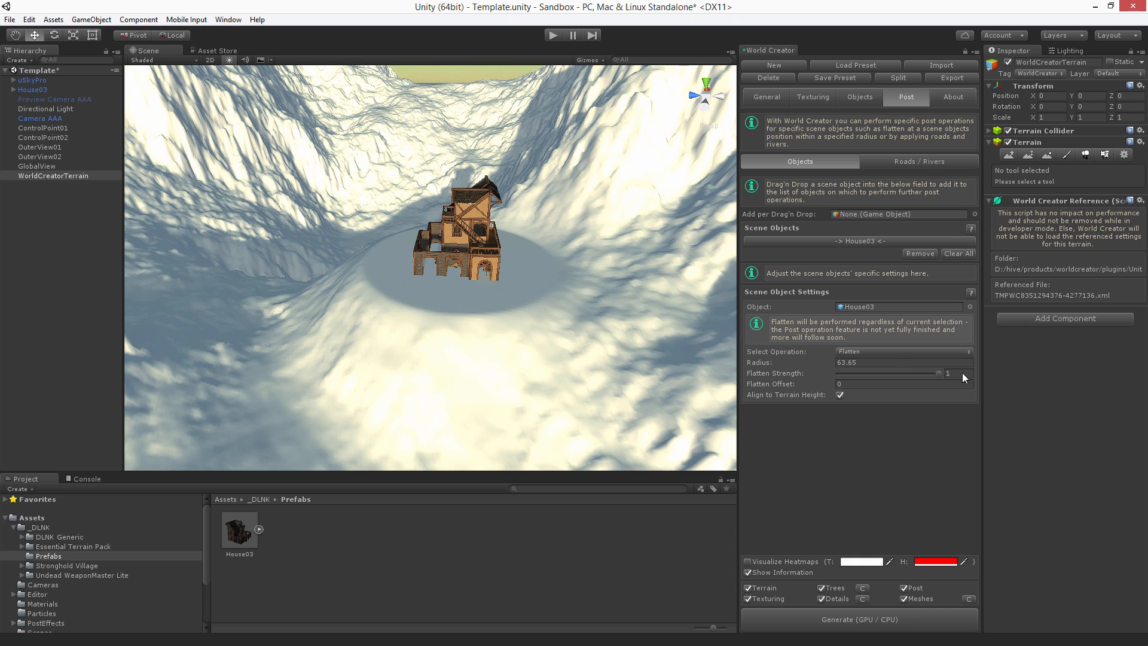
click(952, 373)
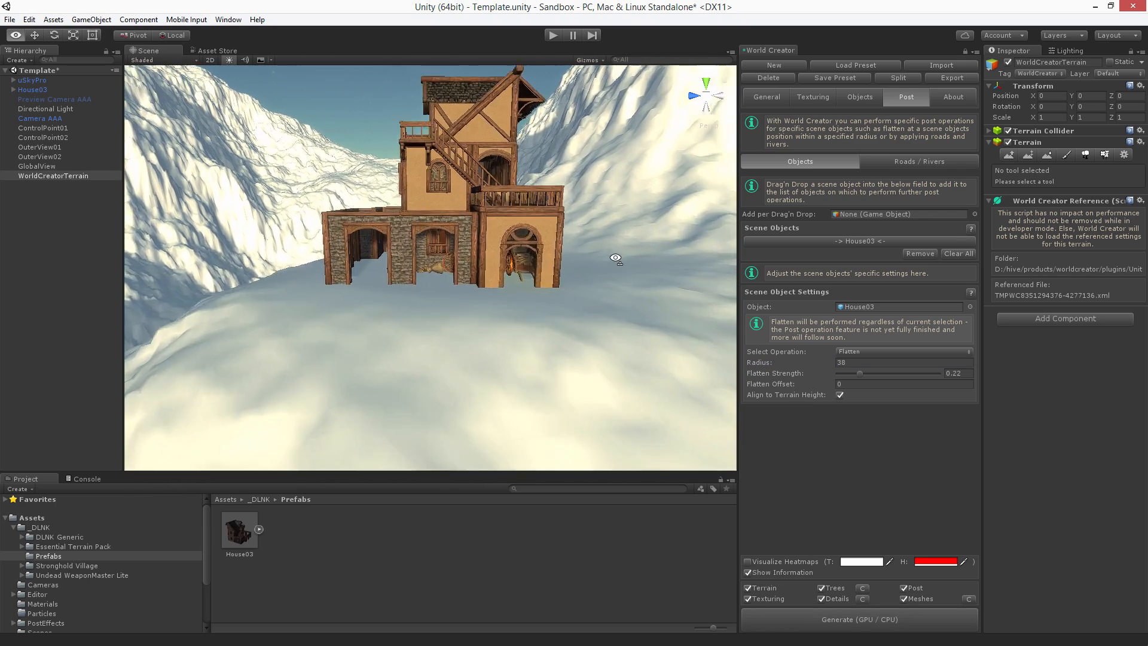
Step: Regenerate with flatten offset -4.1, then set the offset back to 0
text(-4.1)
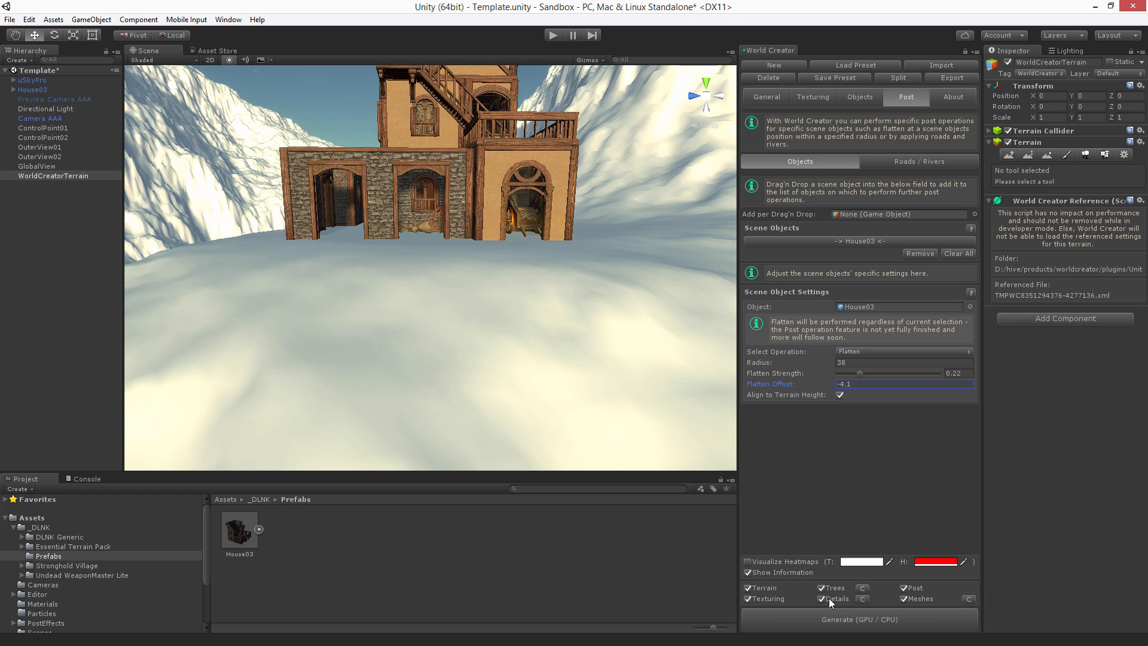
click(858, 618)
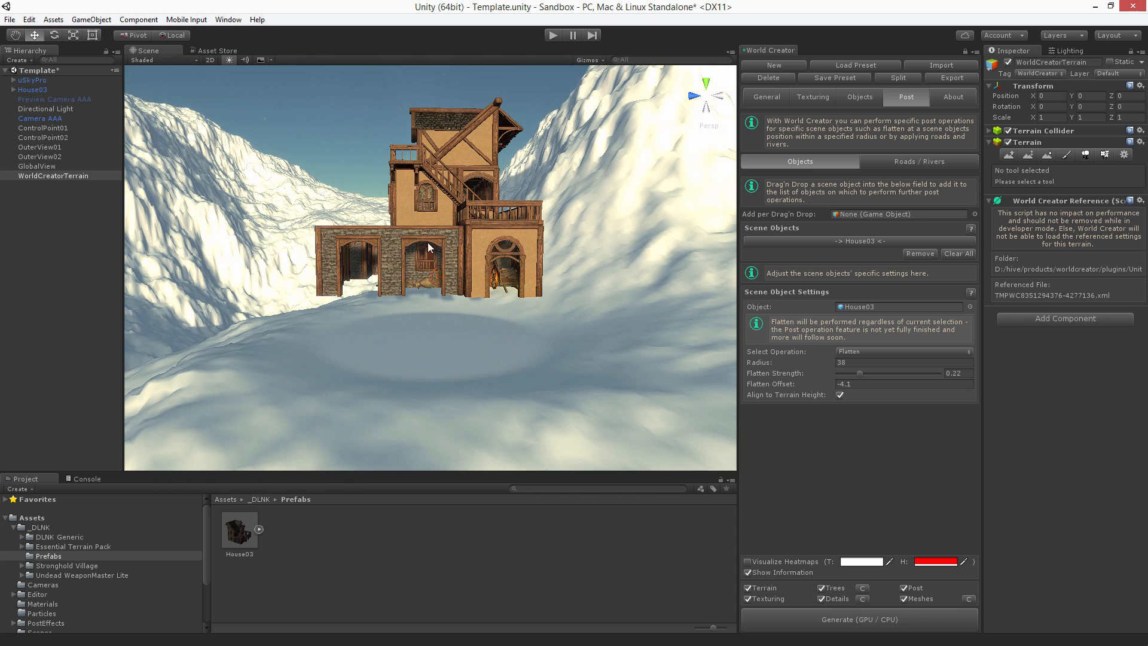
click(904, 384)
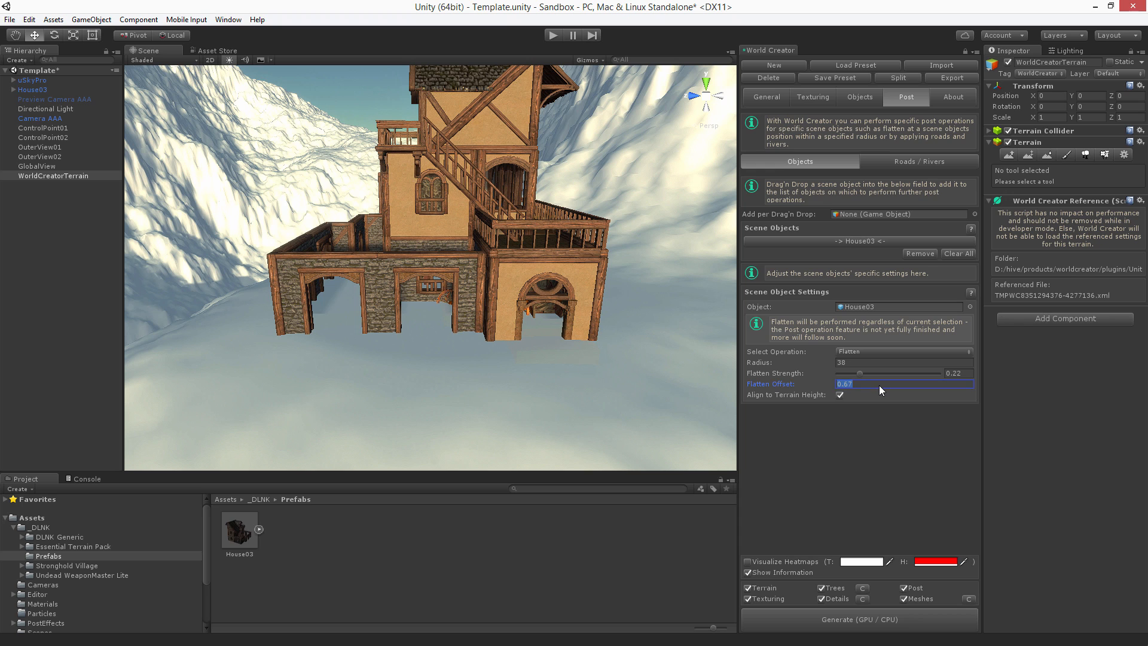
text(0)
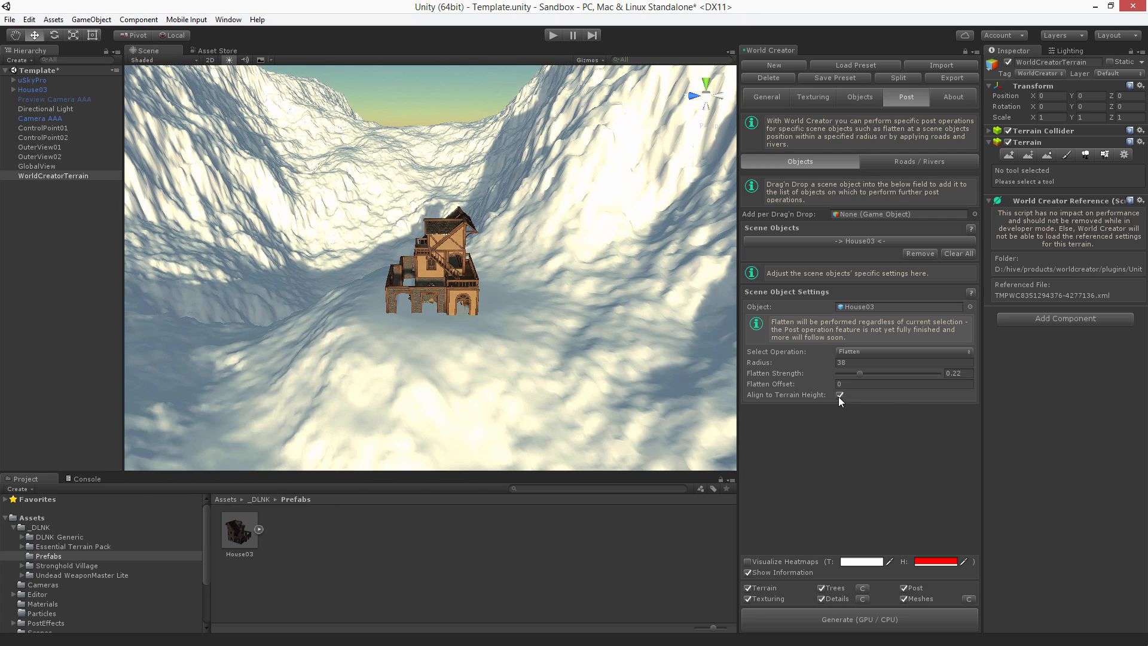
Step: Regenerate House03's ground without height alignment, then after repositioning the house
click(839, 394)
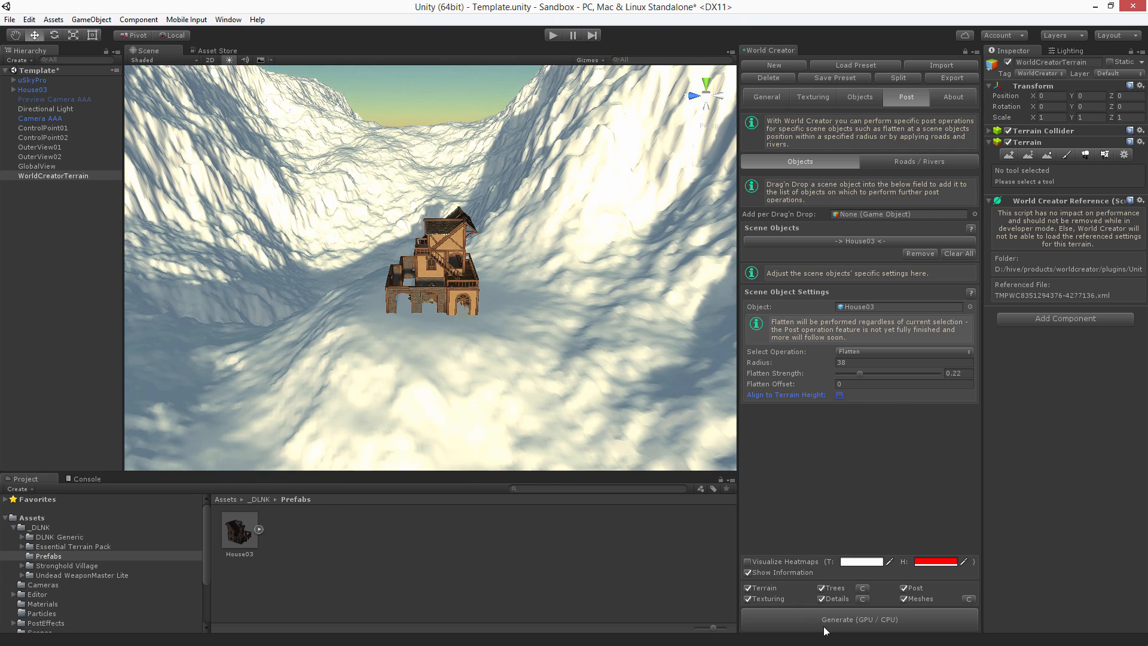
click(858, 618)
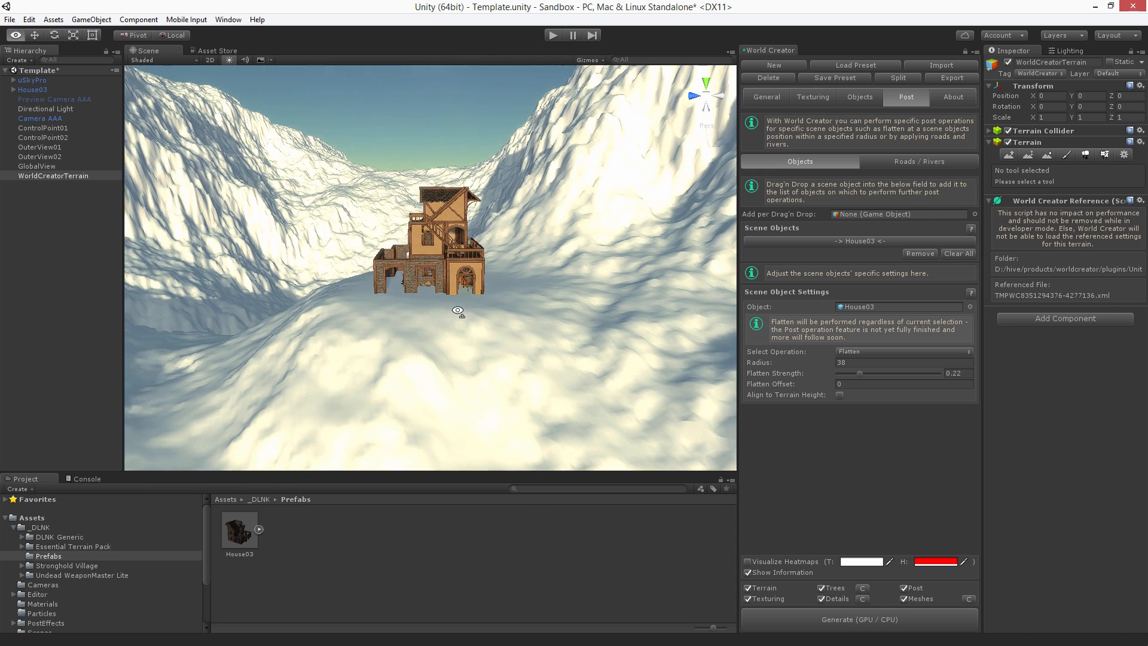
click(417, 257)
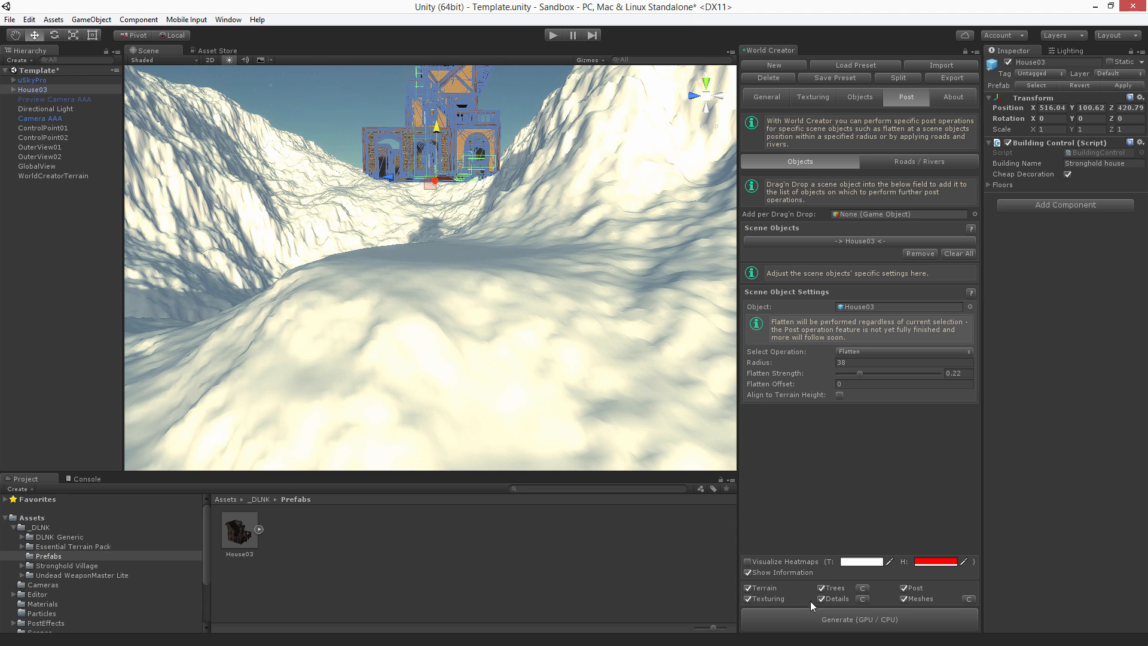
click(857, 619)
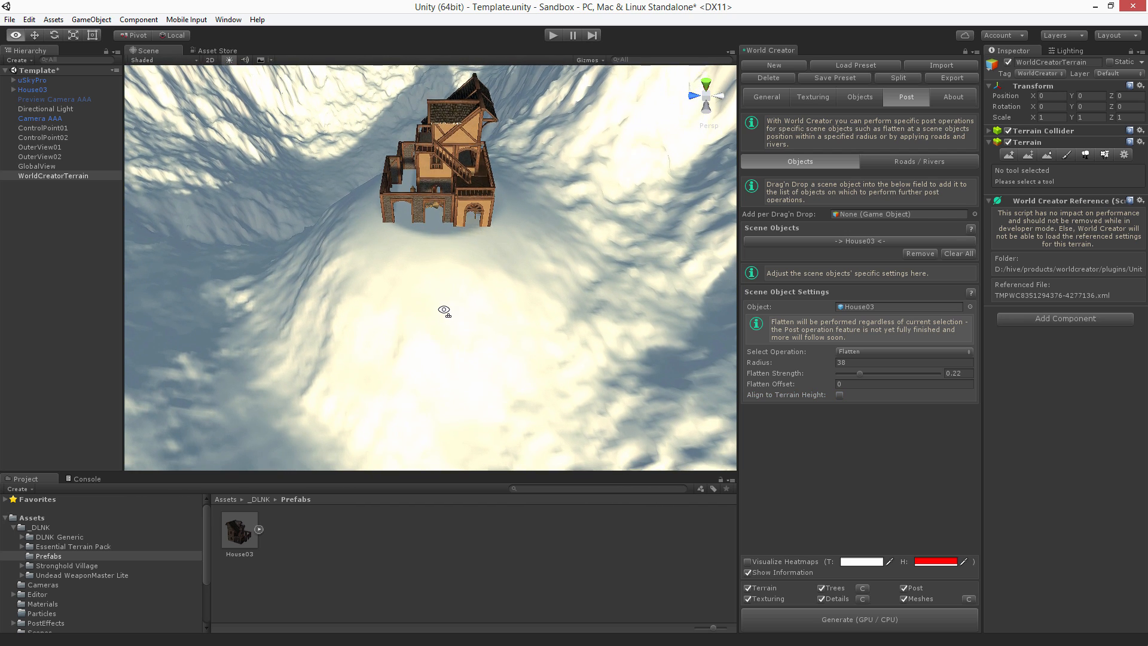
Step: Lower House03, regenerate, re-enable Align to Terrain Height and regenerate again
click(432, 147)
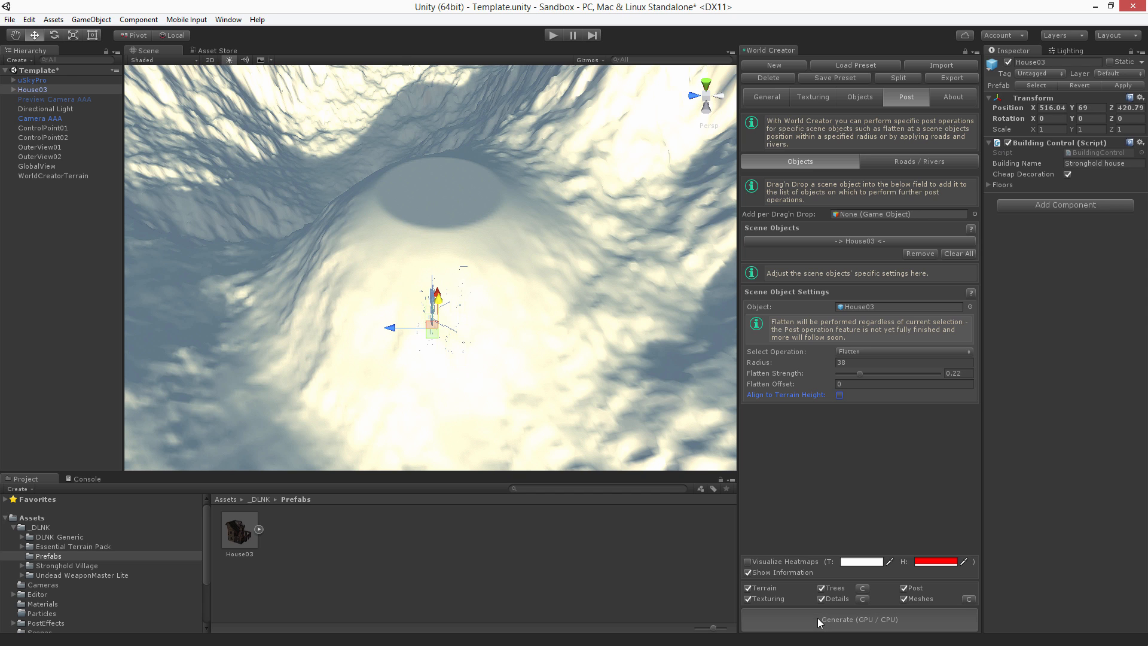
click(858, 618)
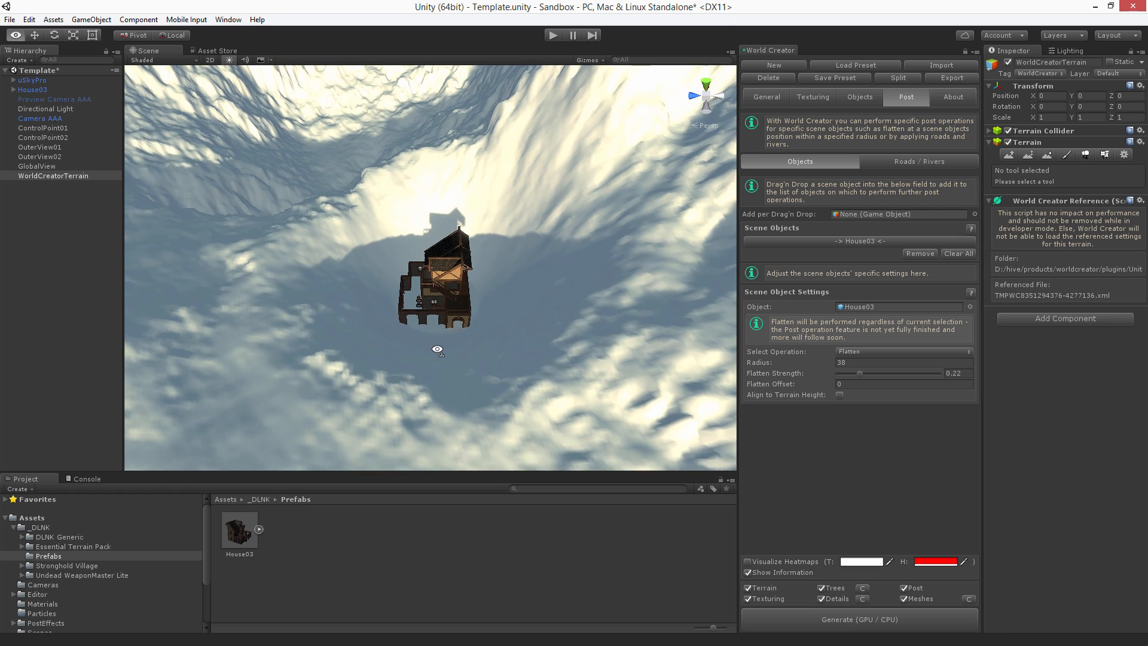
click(838, 394)
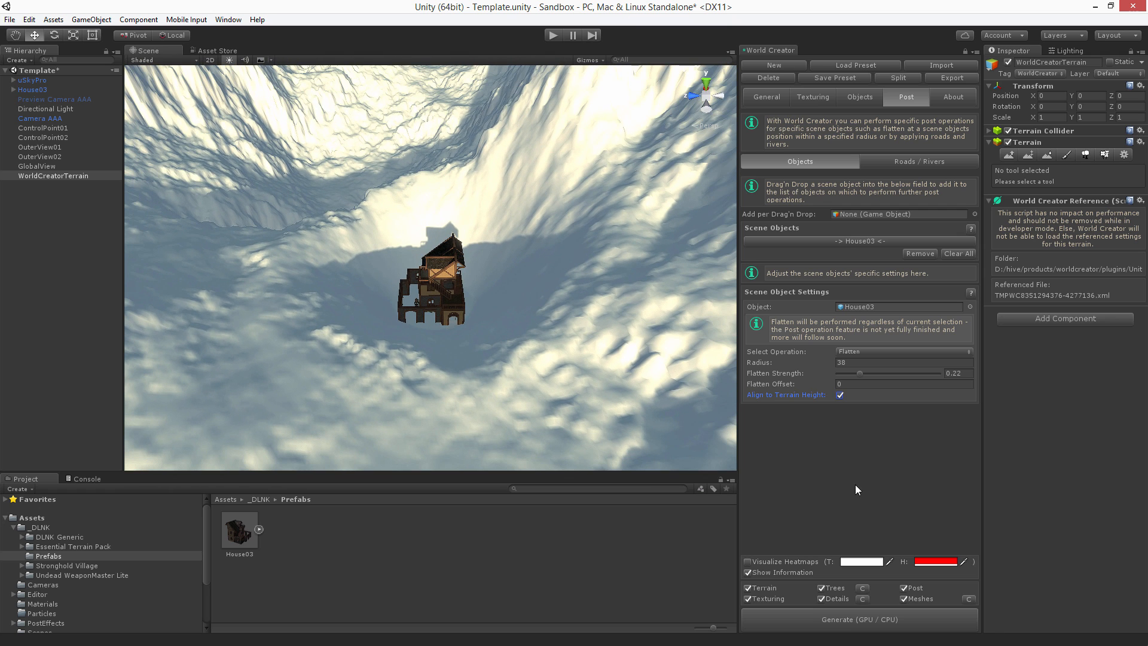
click(858, 619)
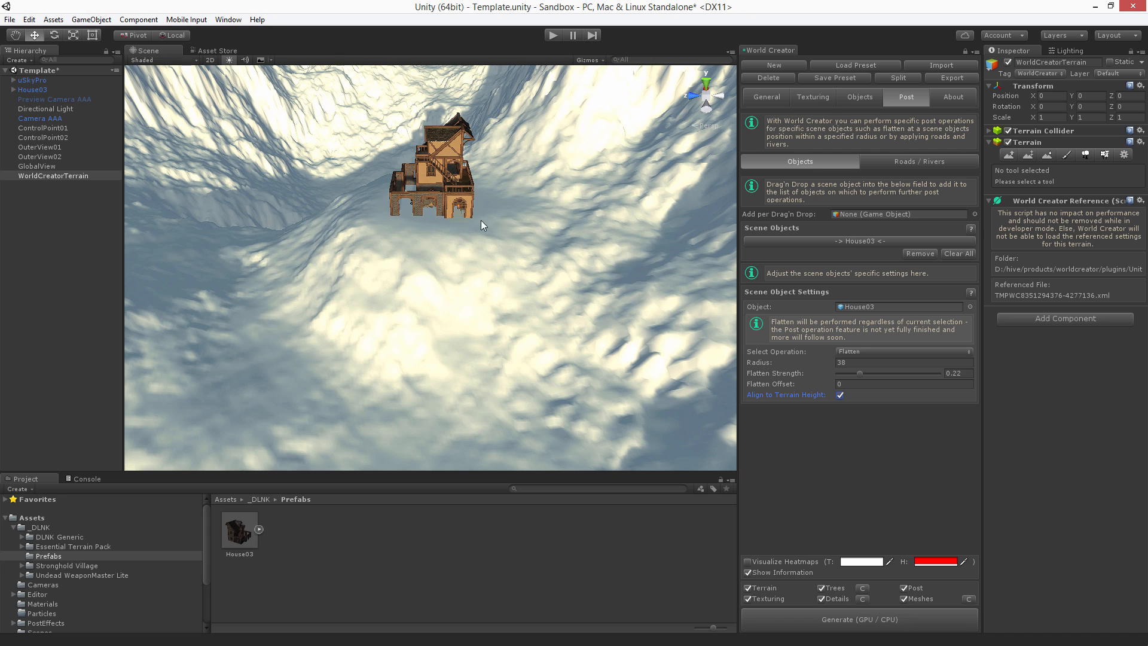
mouse_move(465, 280)
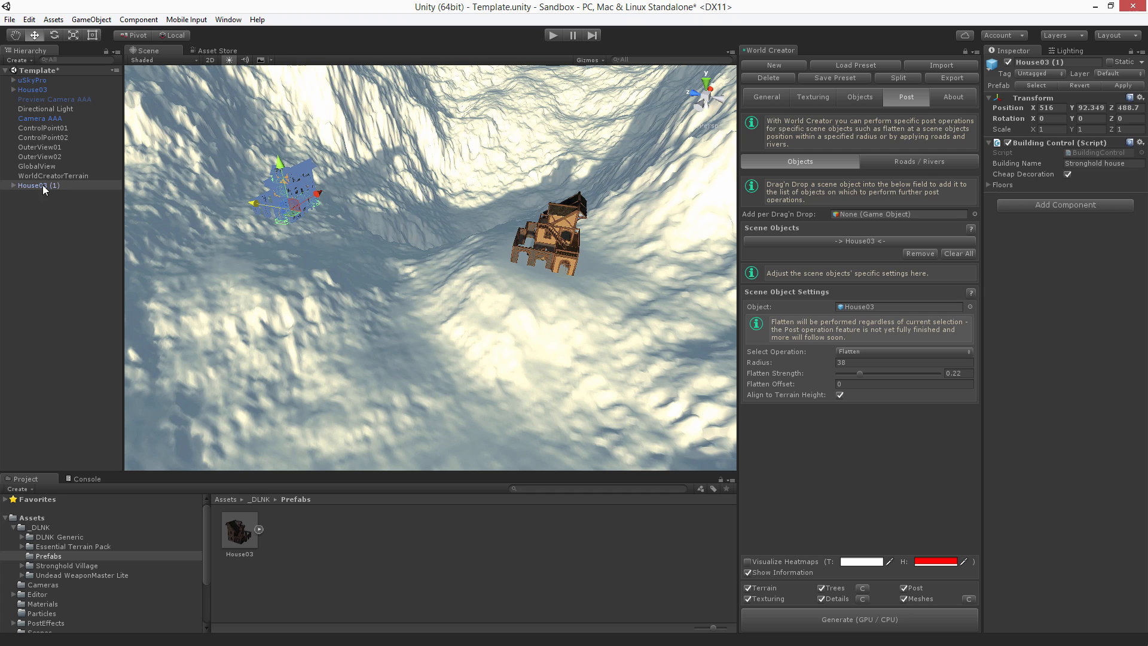
Step: Add House03 (1) with flatten radius 38, strength 0.22, height alignment on, and regenerate
click(37, 185)
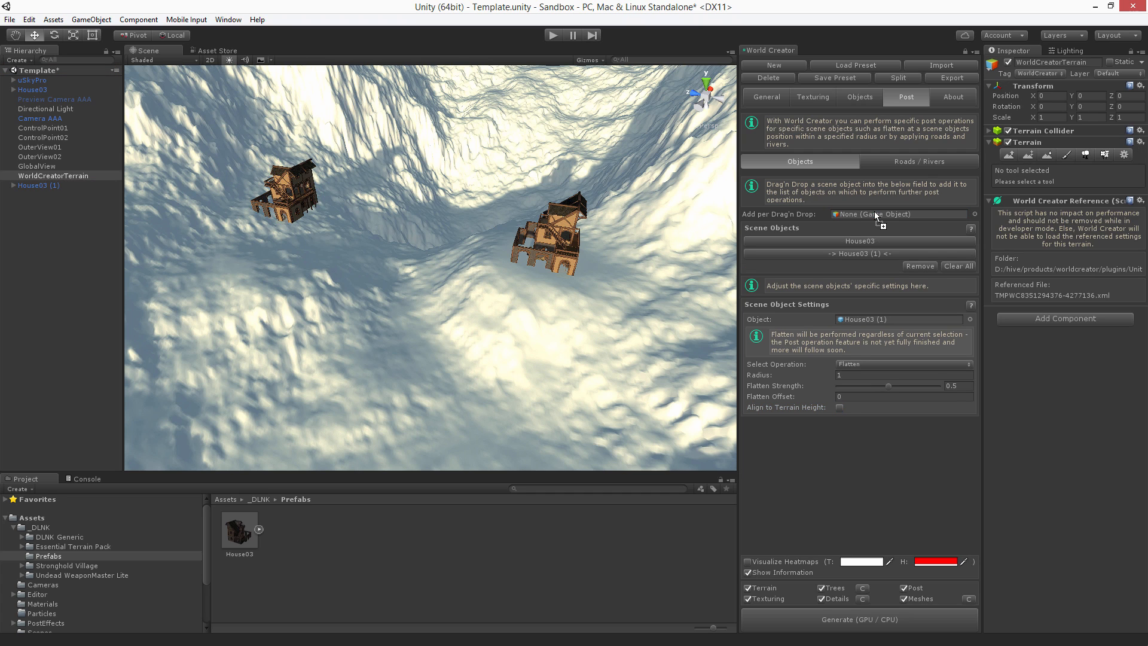
click(903, 375)
text(0.22)
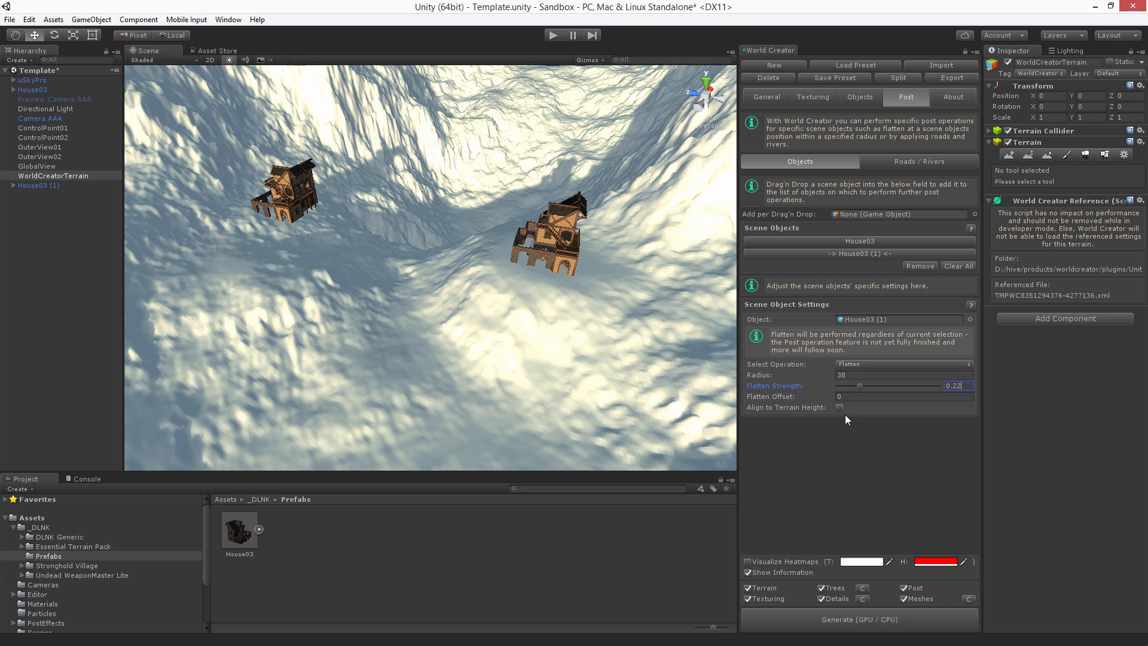
click(838, 407)
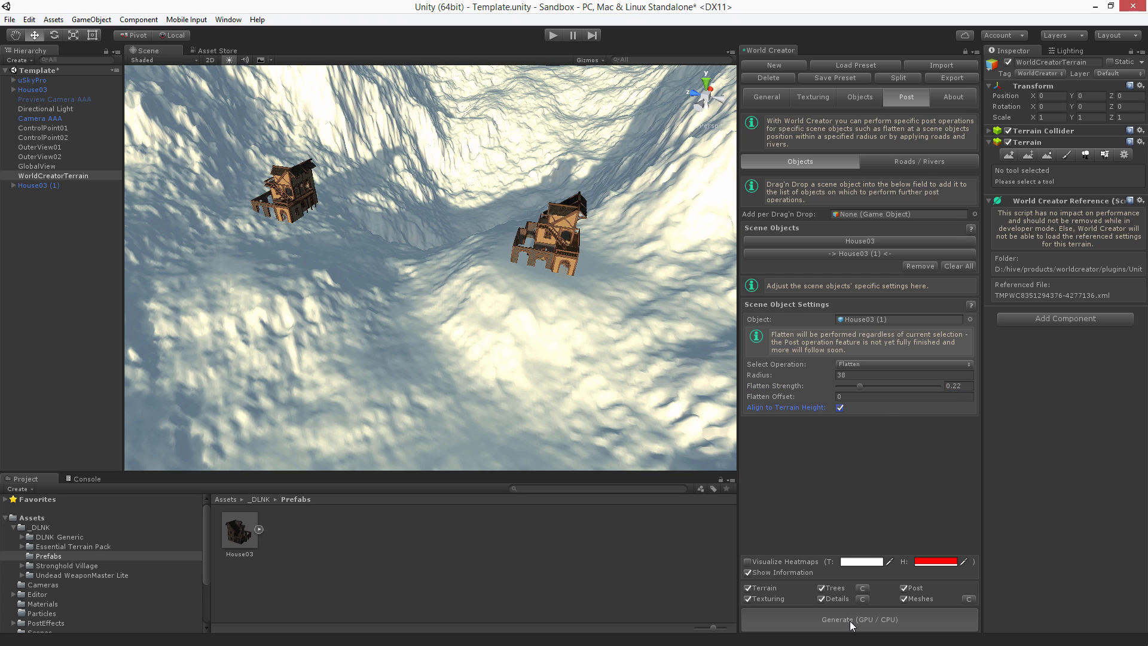
click(858, 619)
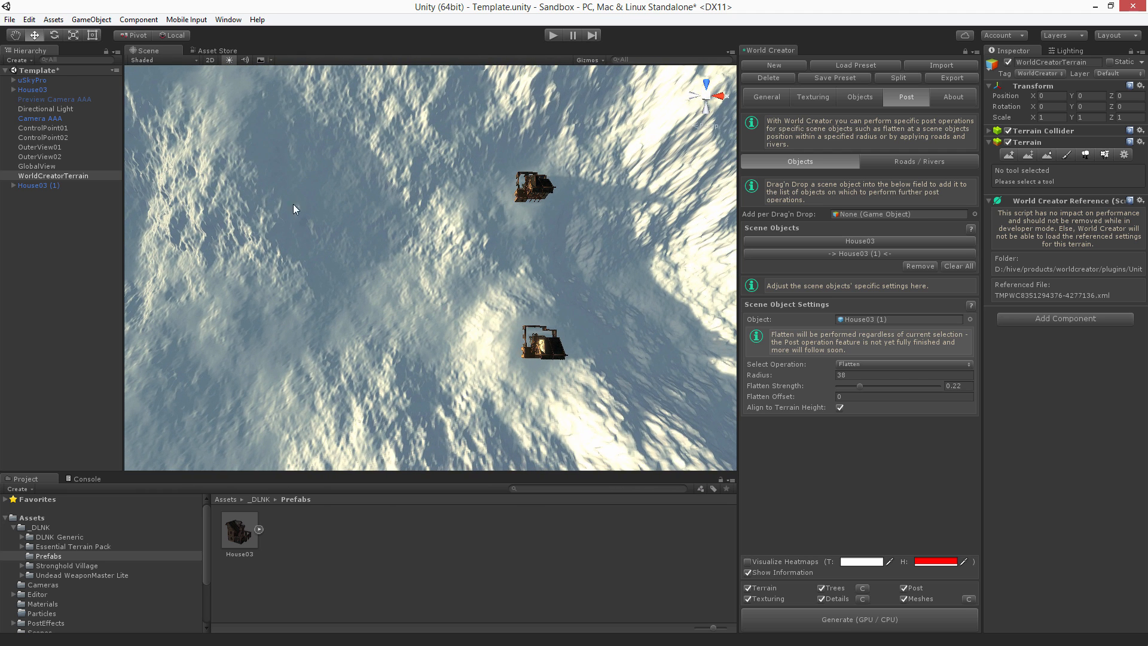
mouse_move(459, 213)
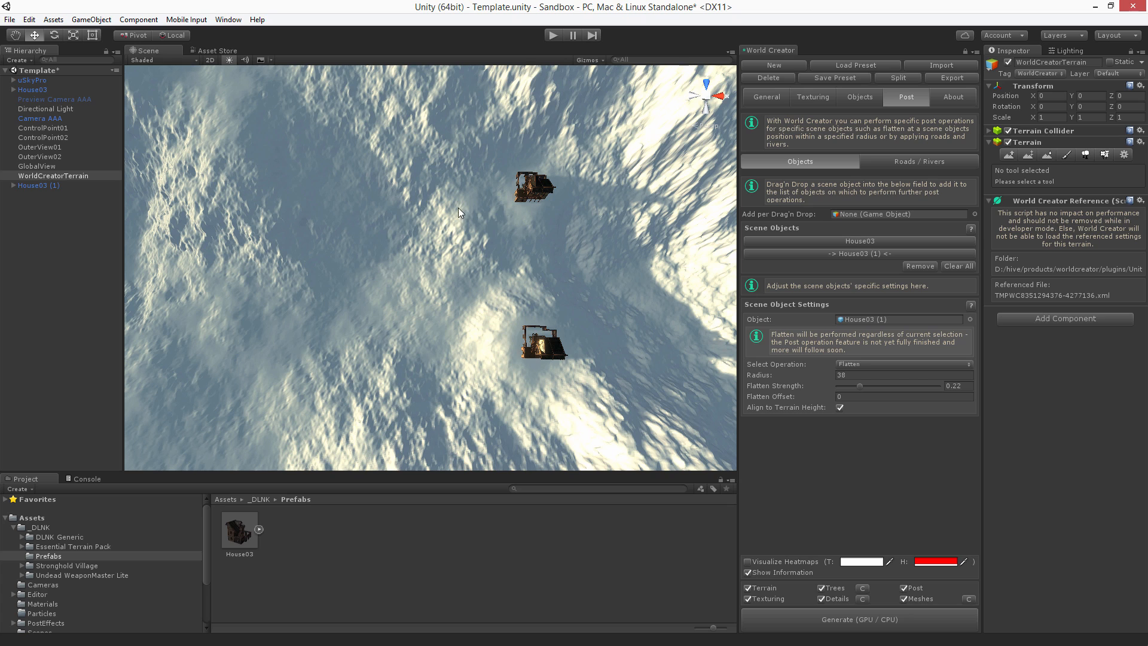
mouse_move(447, 321)
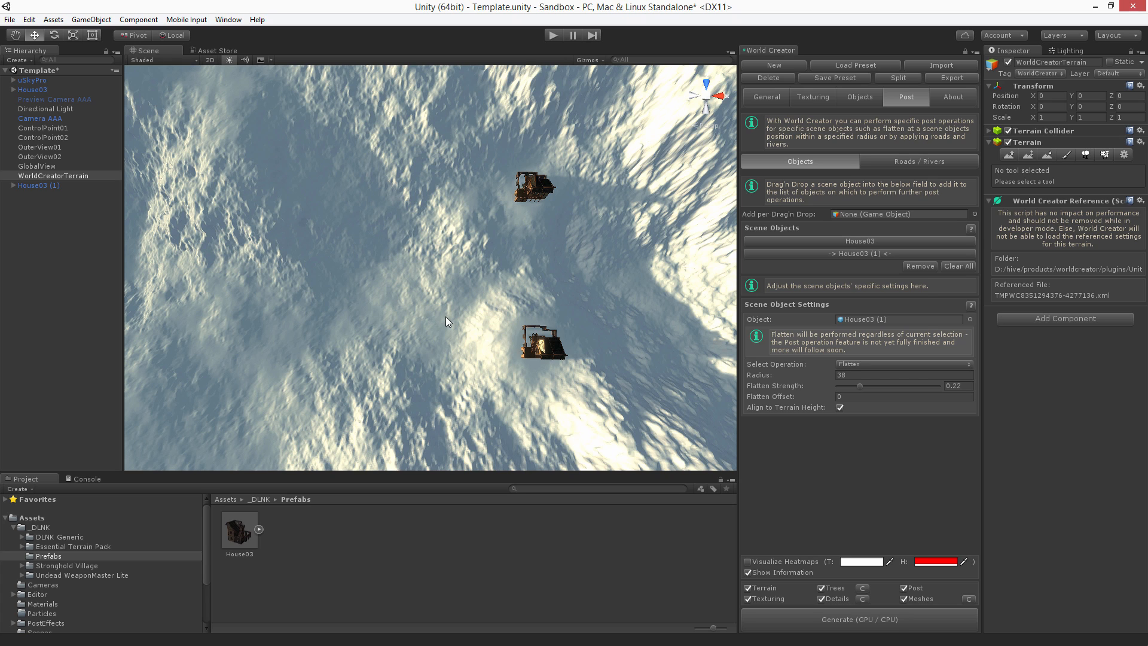
mouse_move(825, 329)
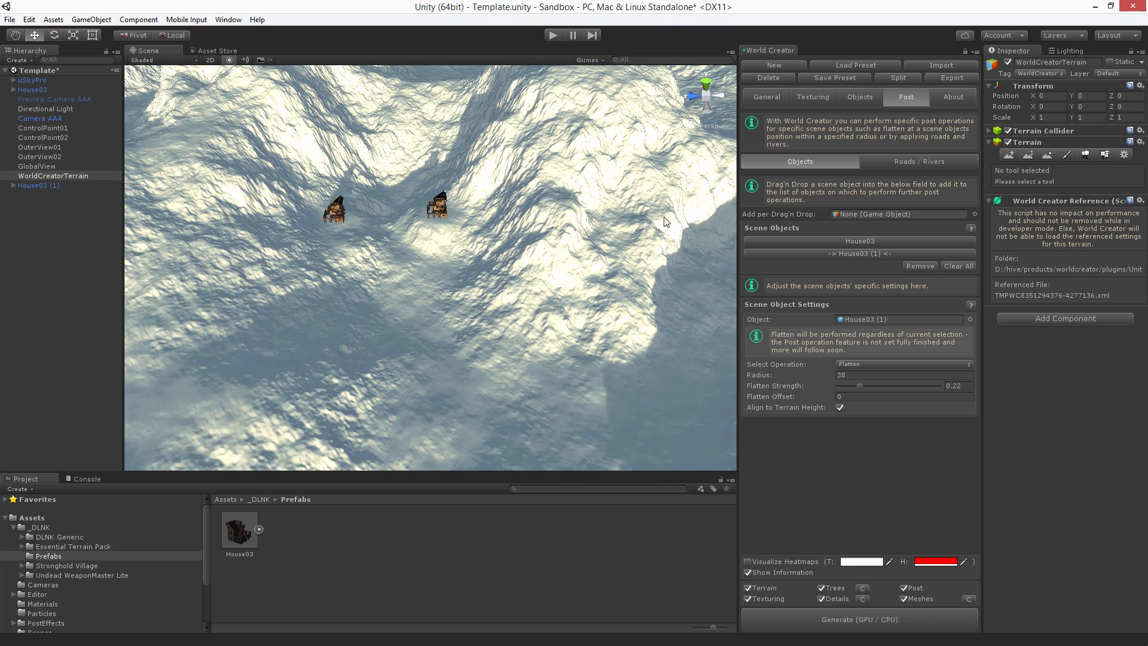
Step: Select House03 (1) and regenerate its flattened ground at the current spot
click(334, 211)
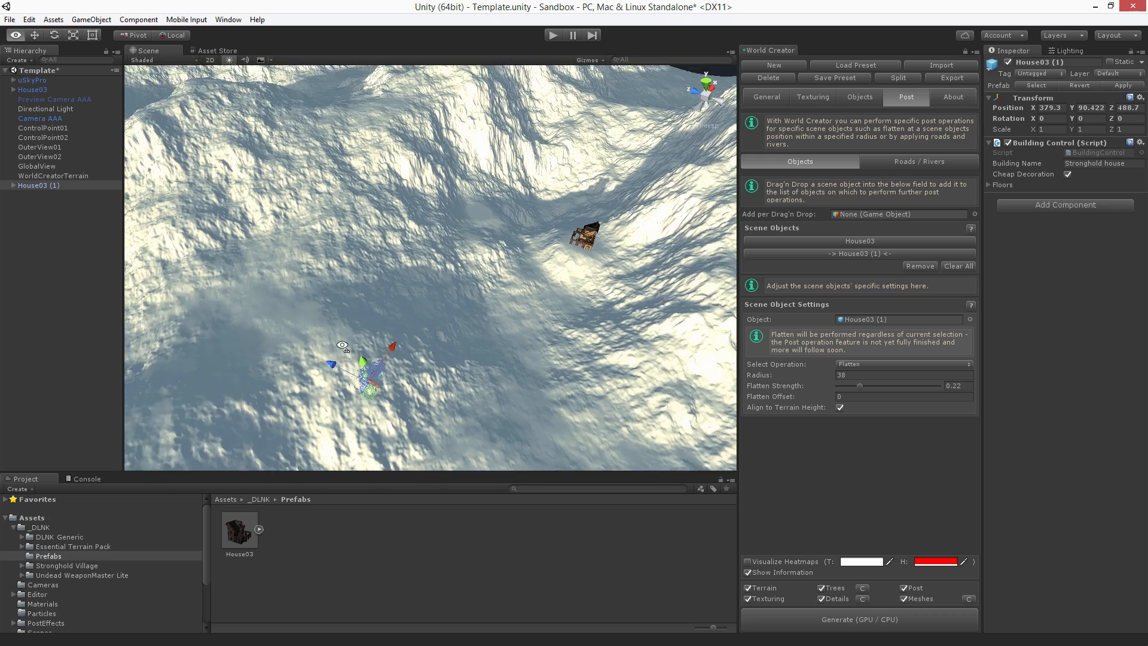
click(858, 619)
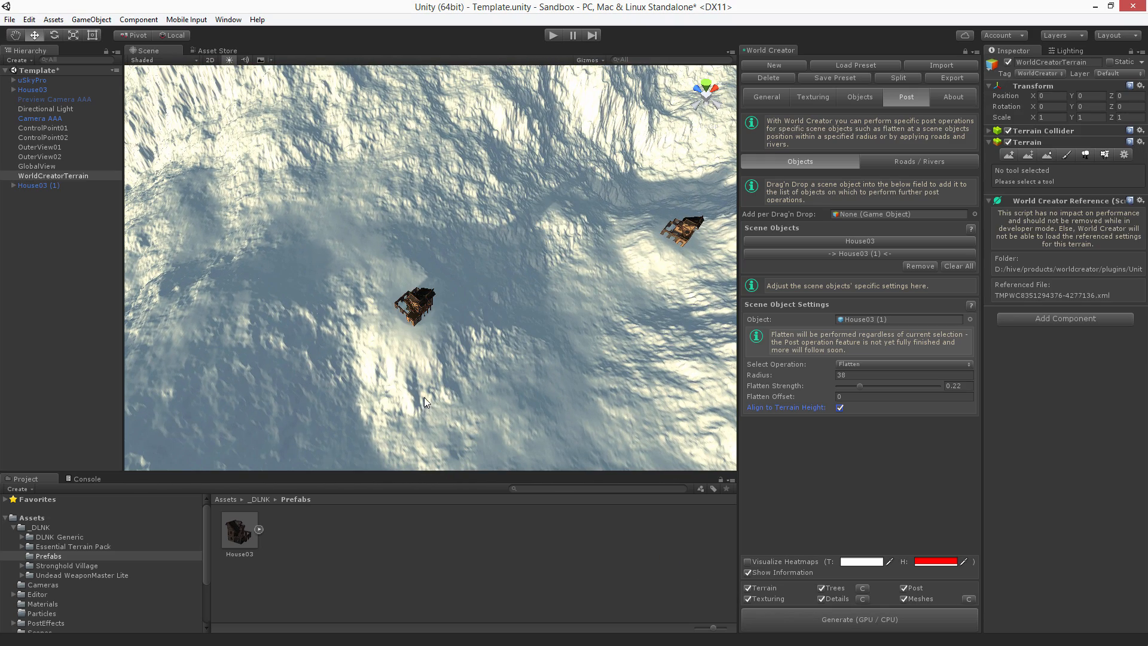
click(38, 185)
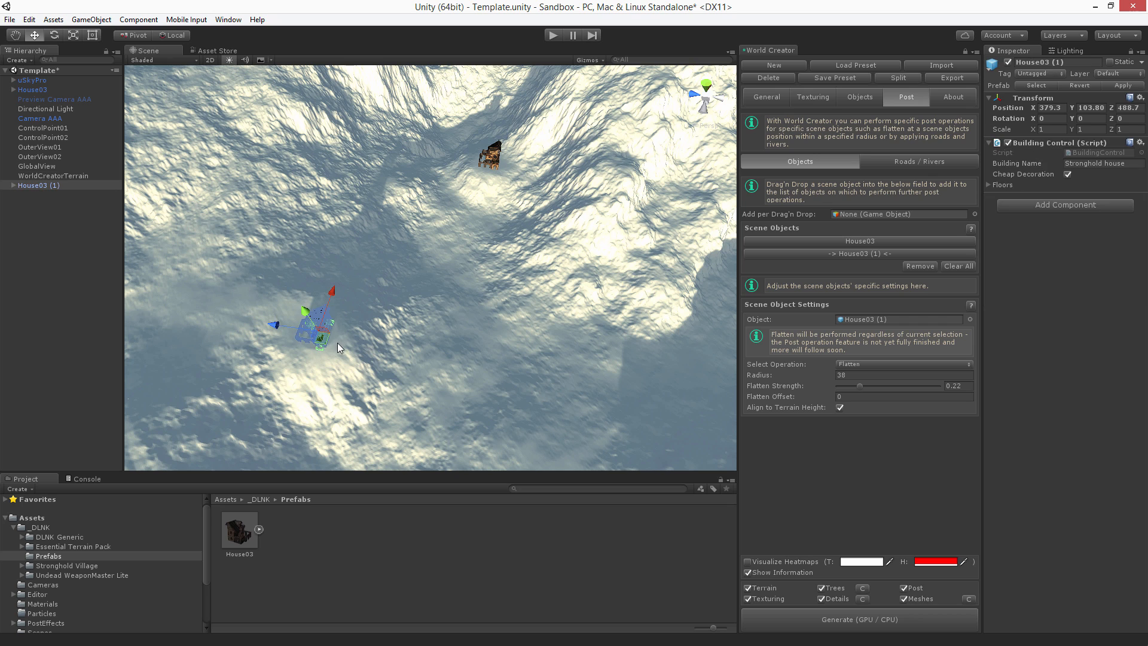
Step: Move House03 (1) to a new spot and regenerate the flattened ground there
drag(315, 319, 607, 366)
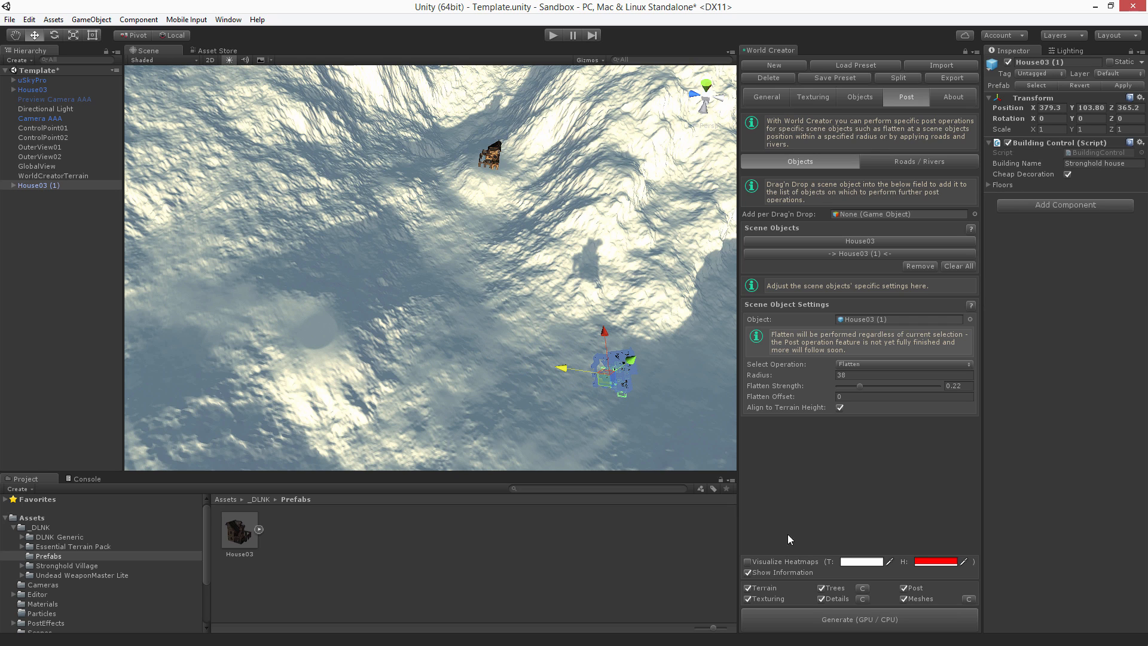
click(858, 619)
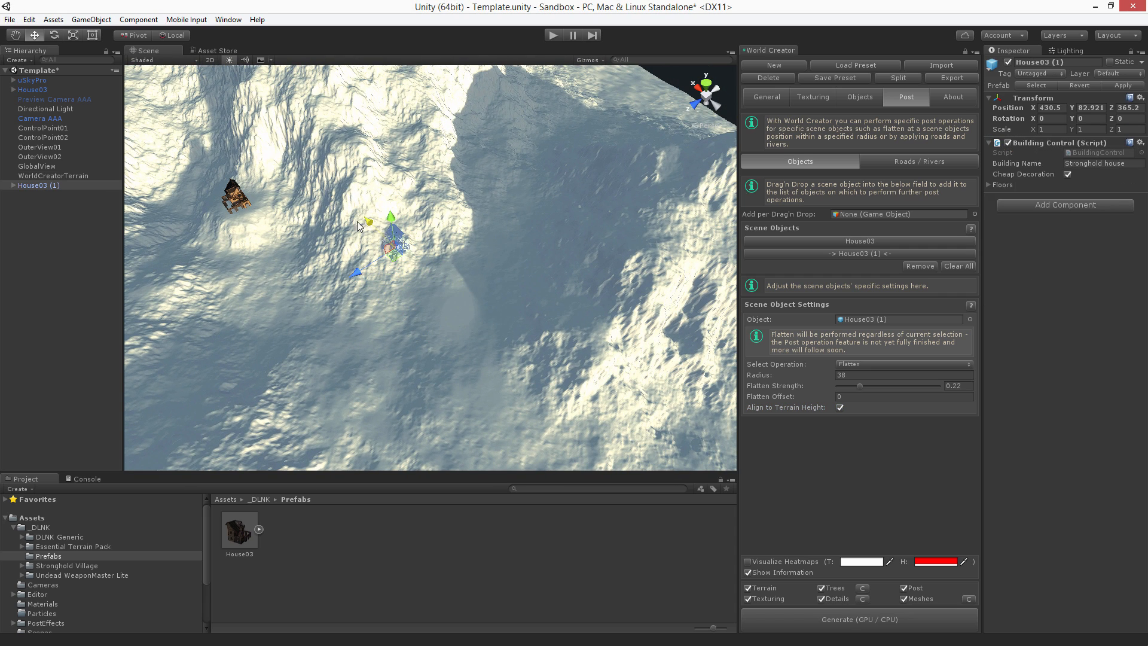
click(857, 619)
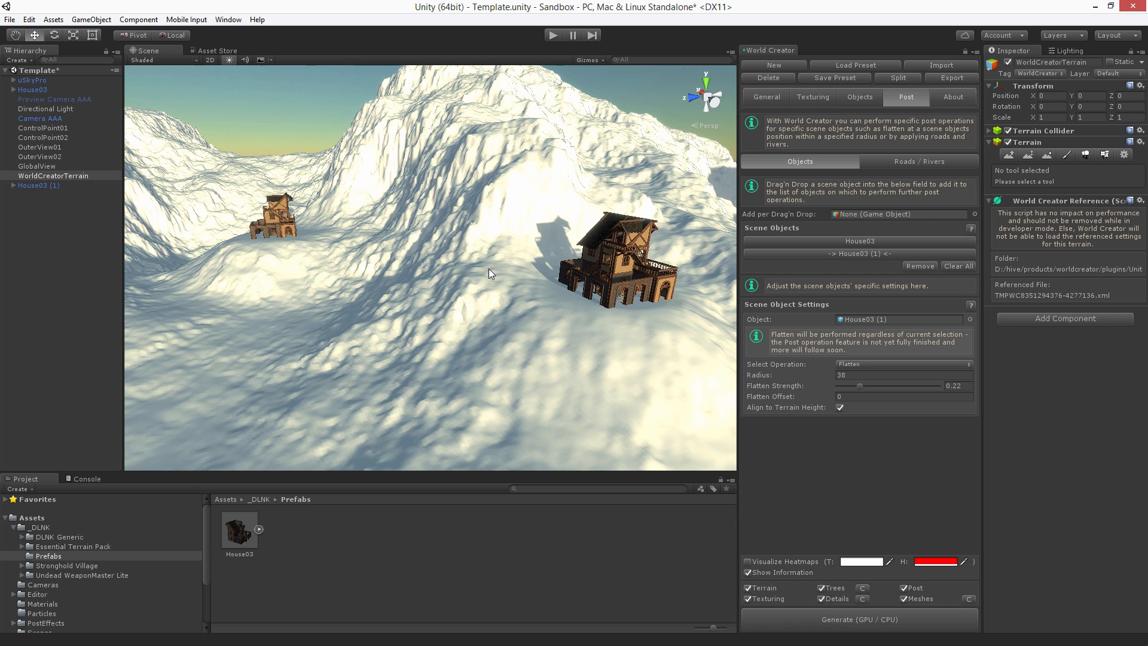
mouse_move(504, 300)
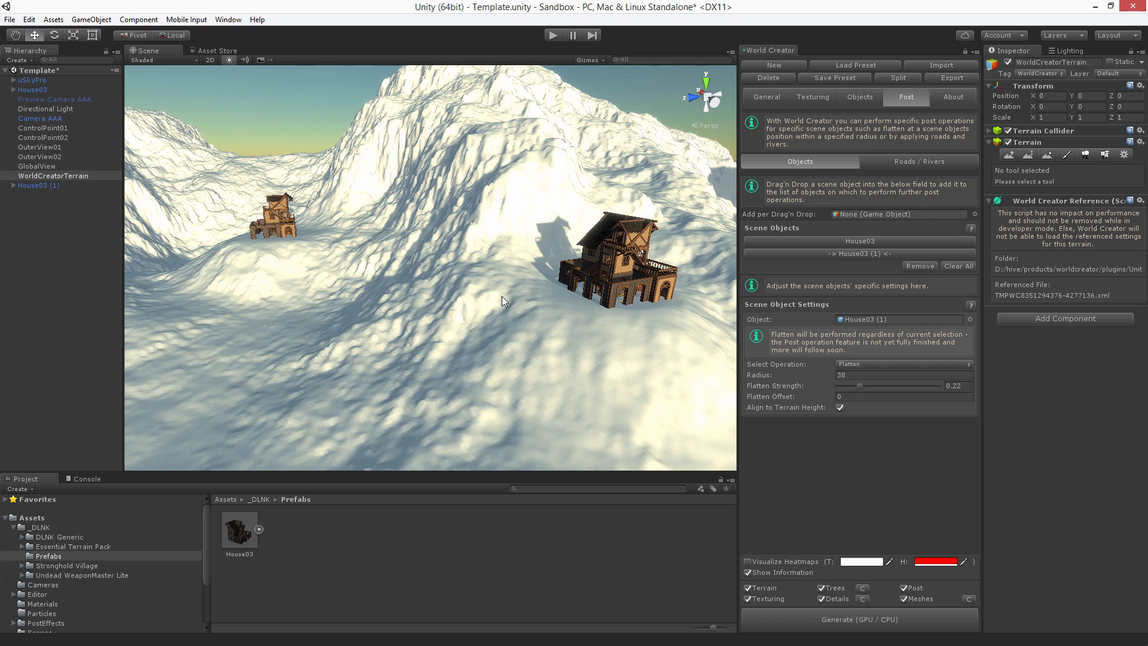
mouse_move(502, 296)
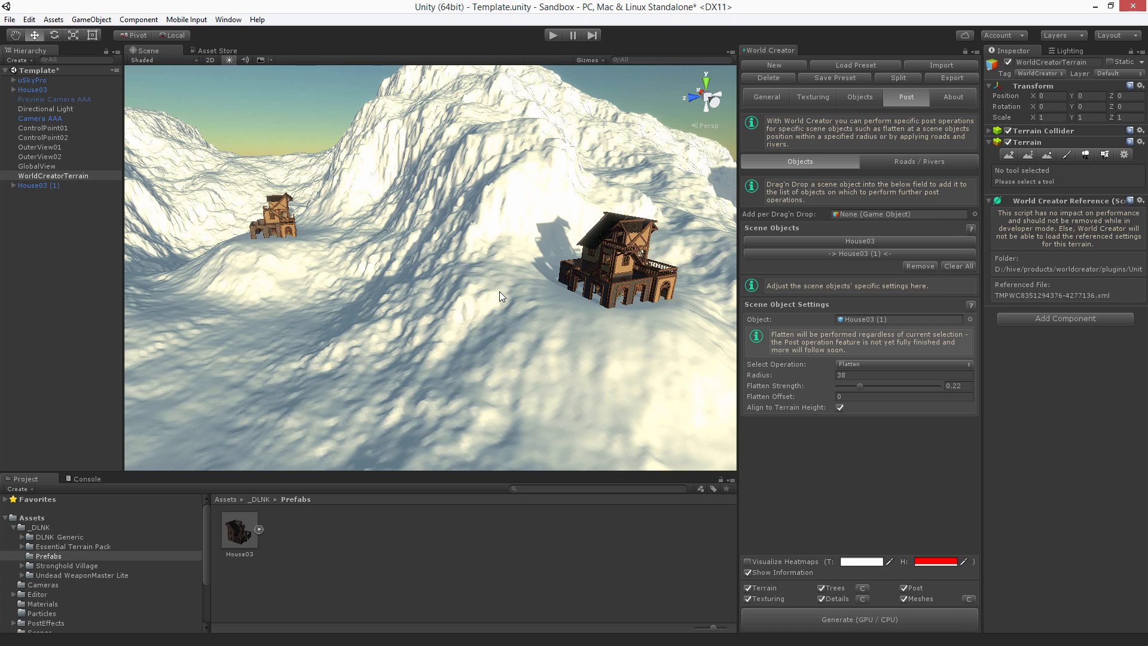
mouse_move(492, 293)
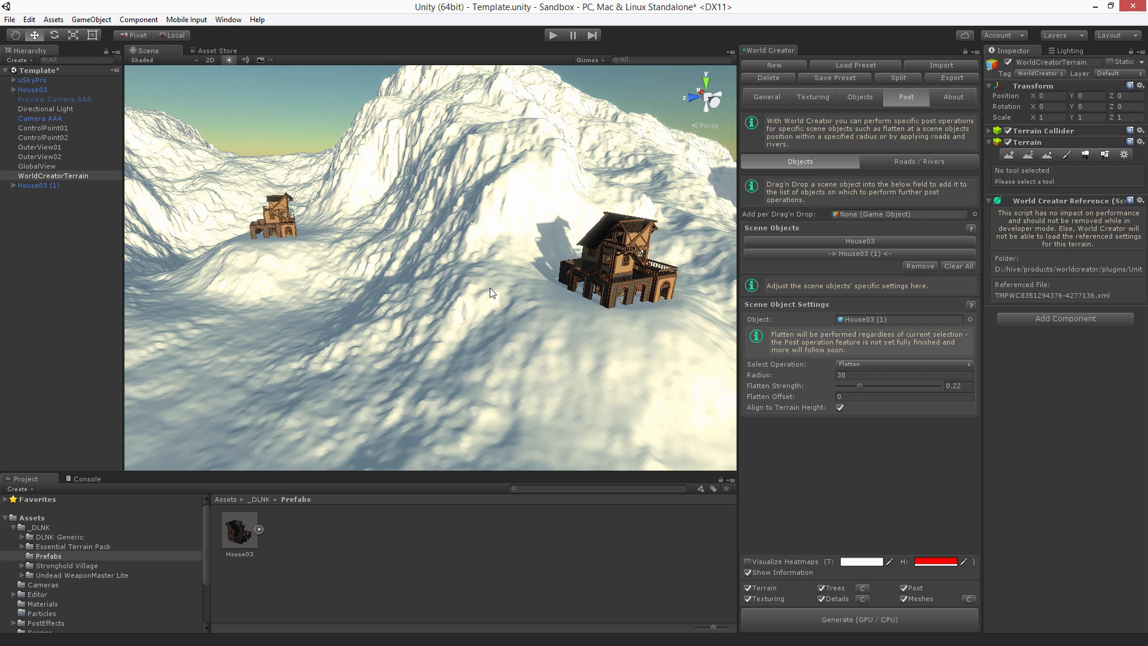